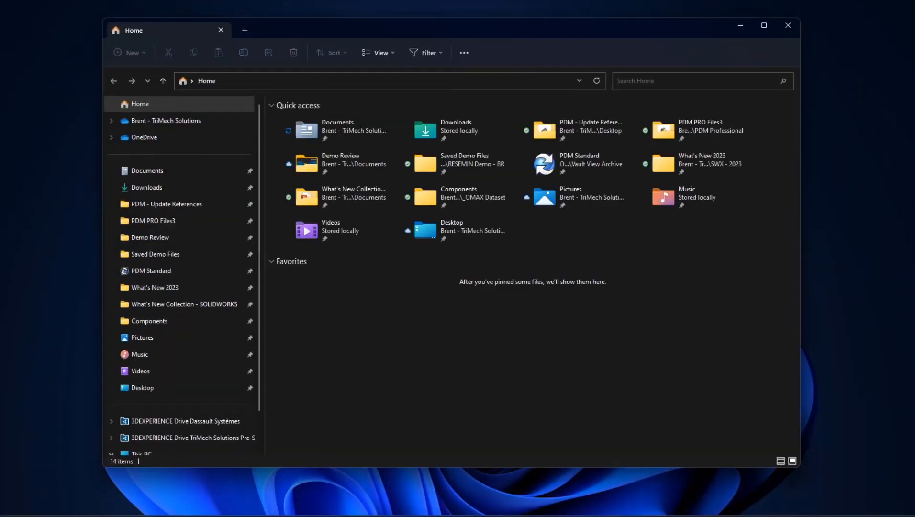
- Open the PDM Standard vault and check the Tools list for Update References
{"action": "left_click", "coordinate": [152, 271]}
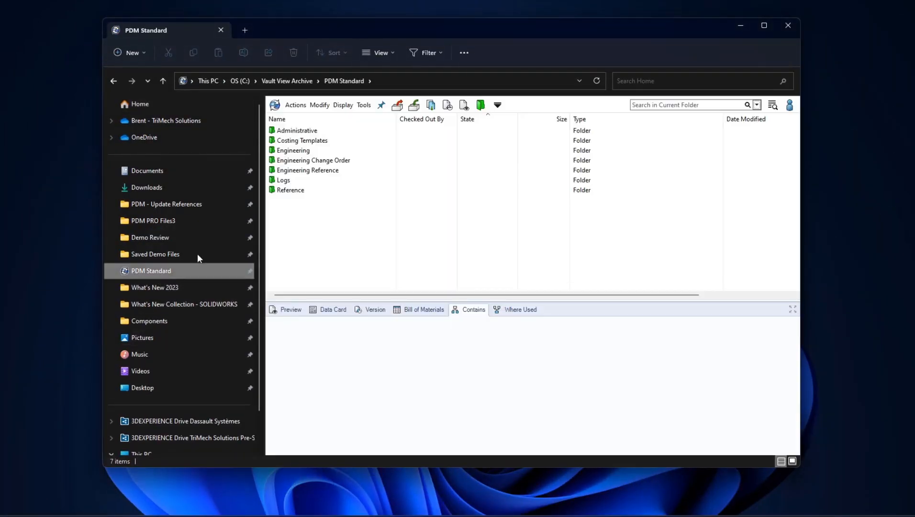
{"action": "left_click", "coordinate": [363, 104]}
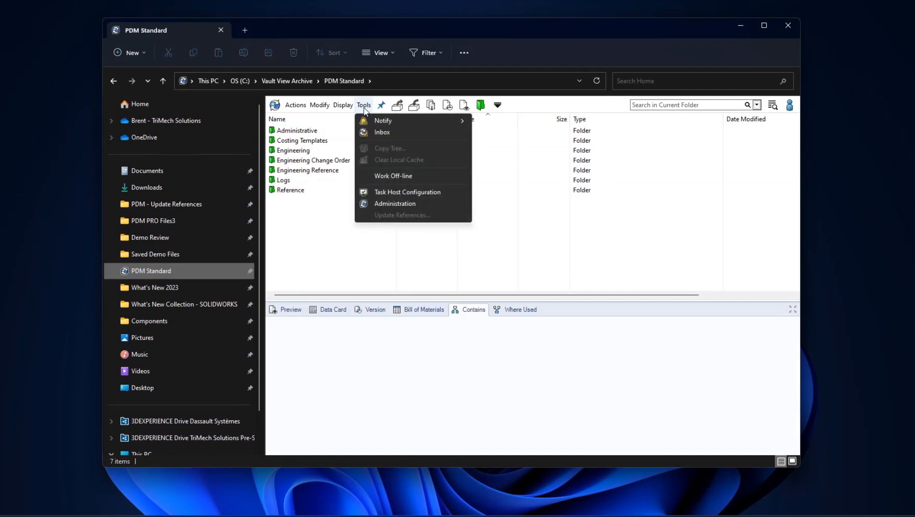
{"action": "mouse_move", "coordinate": [449, 221]}
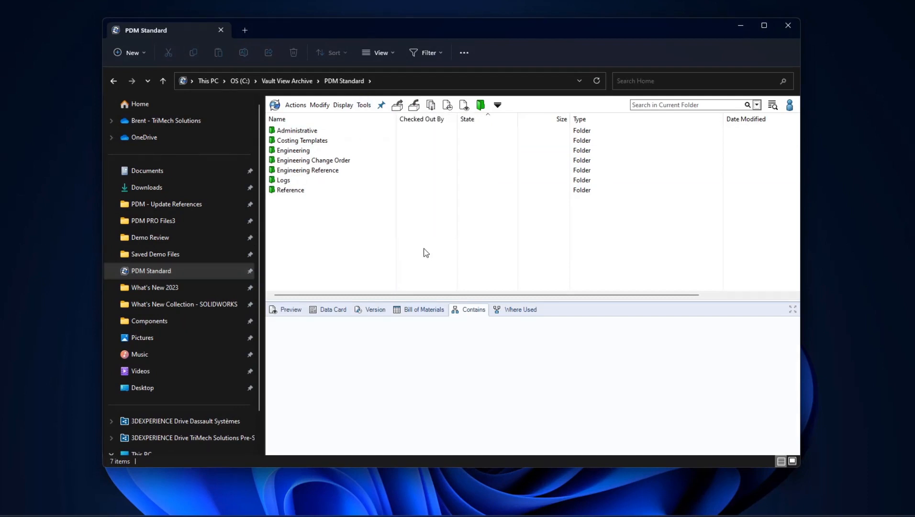
{"action": "mouse_move", "coordinate": [423, 243]}
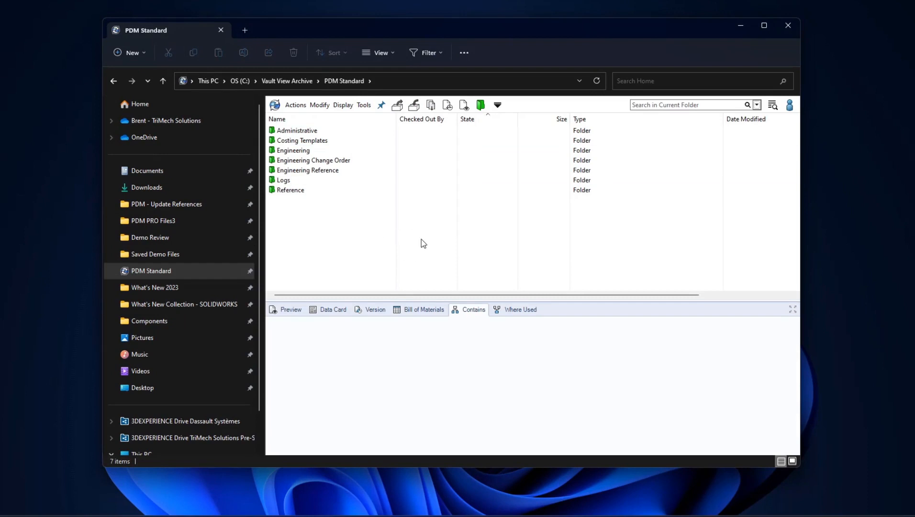
{"action": "mouse_move", "coordinate": [417, 241]}
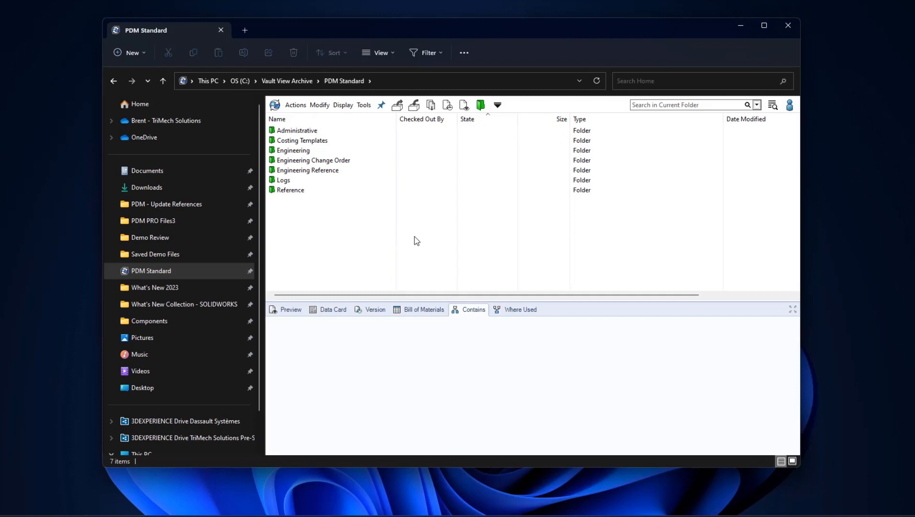
{"action": "mouse_move", "coordinate": [326, 211]}
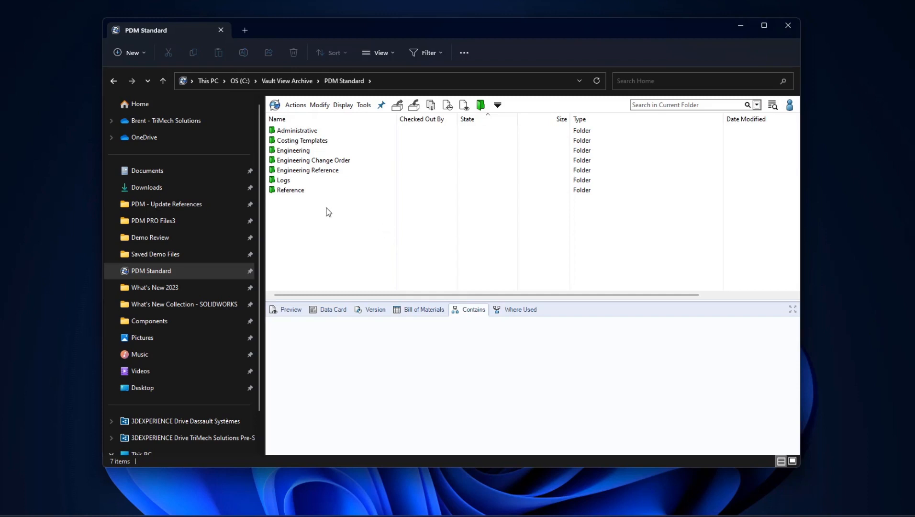
- Browse into Engineering > Custom Design, then preview and dismiss Pack and Go for assembly 20000447
{"action": "double_click", "coordinate": [293, 150]}
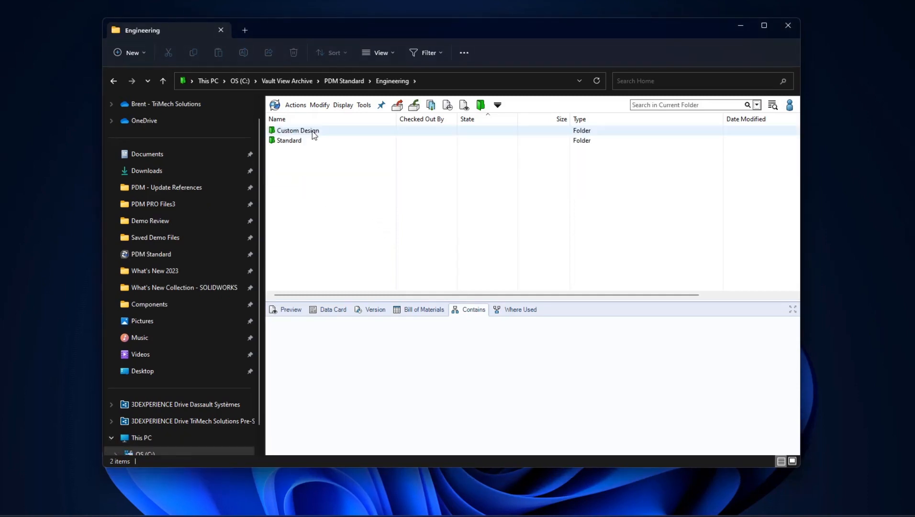
{"action": "double_click", "coordinate": [298, 130]}
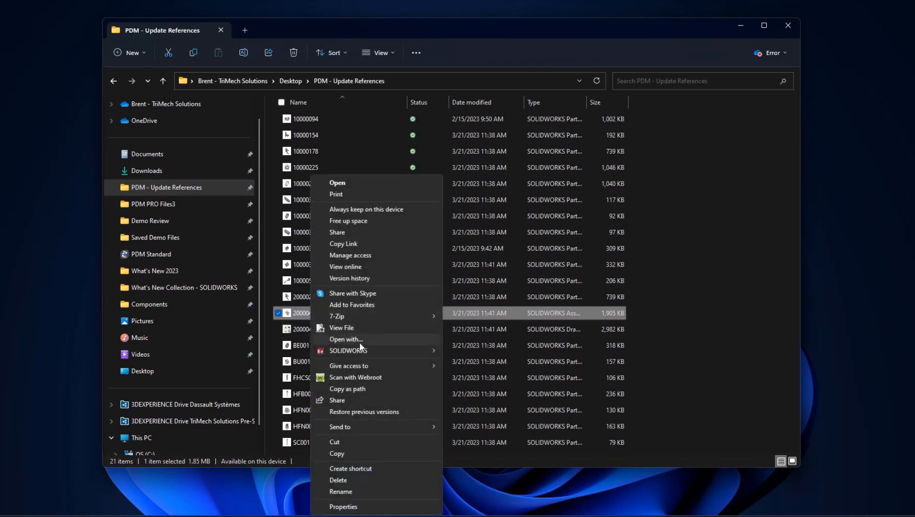
{"action": "left_click", "coordinate": [349, 351]}
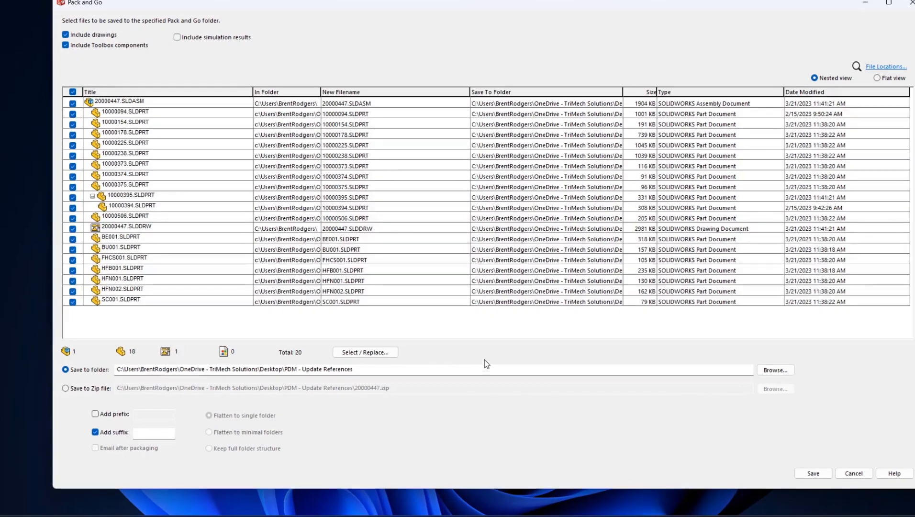
{"action": "left_click", "coordinate": [811, 473]}
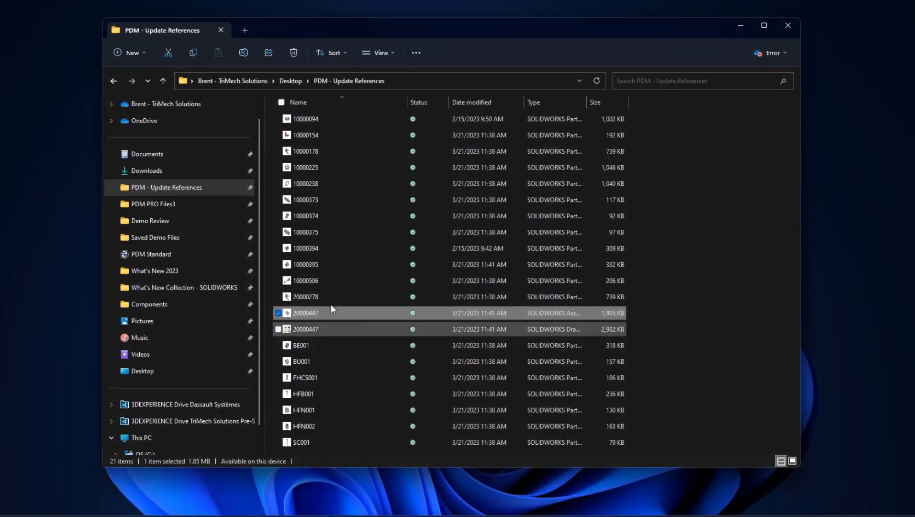
- Go to the Project 0006 - Update References vault folder and add the 20 imported files there
{"action": "left_click", "coordinate": [150, 254]}
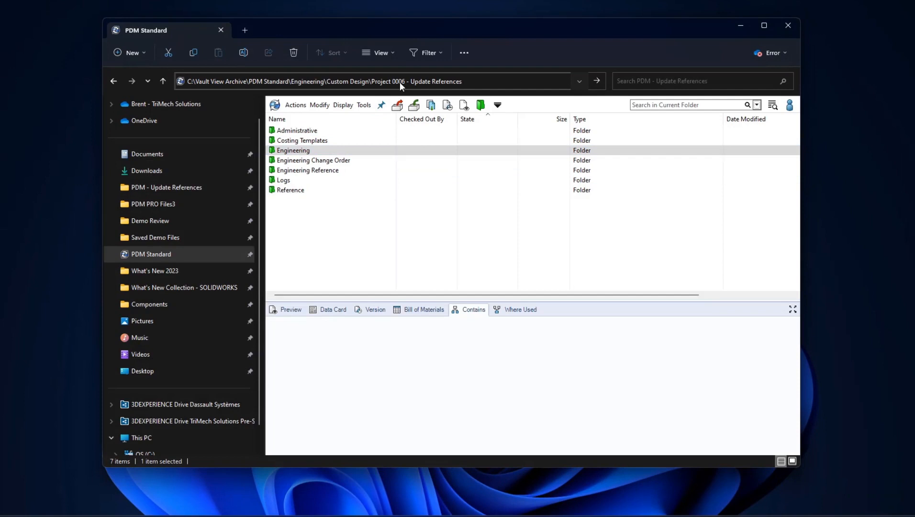
{"action": "double_click", "coordinate": [293, 149]}
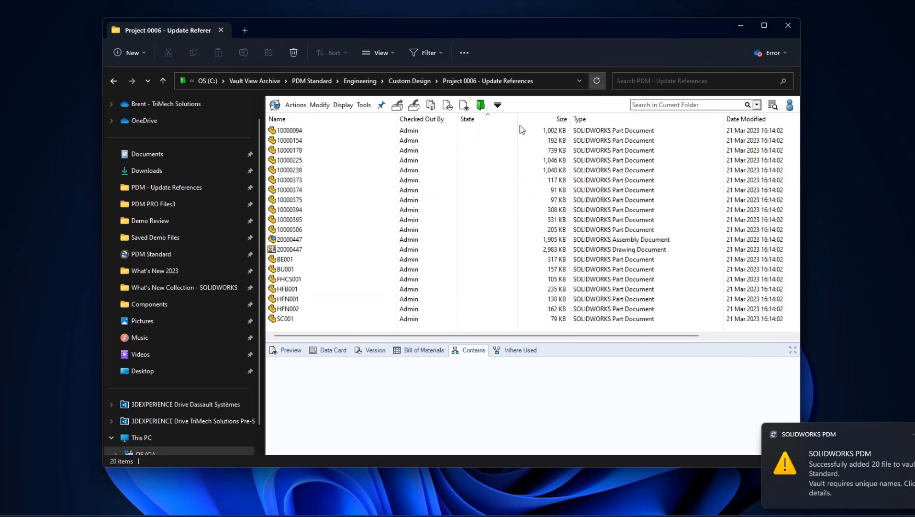
{"action": "mouse_move", "coordinate": [890, 475]}
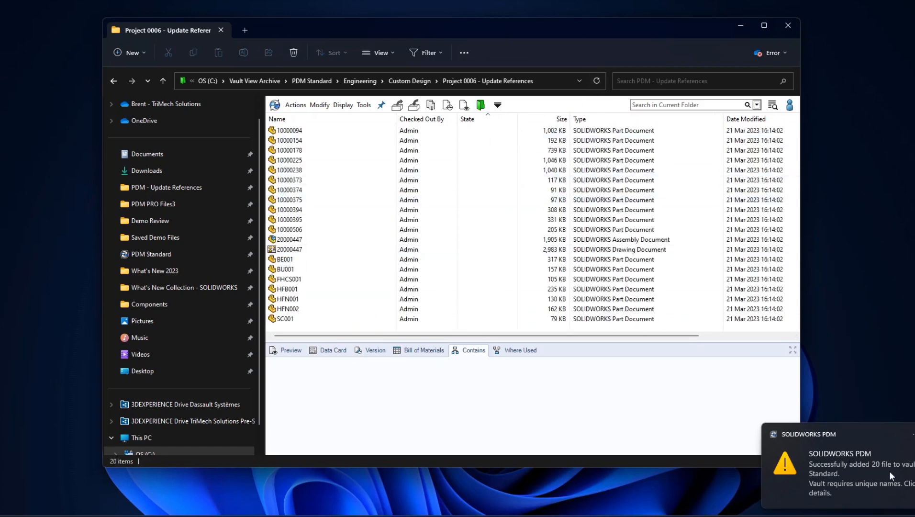
{"action": "mouse_move", "coordinate": [368, 330]}
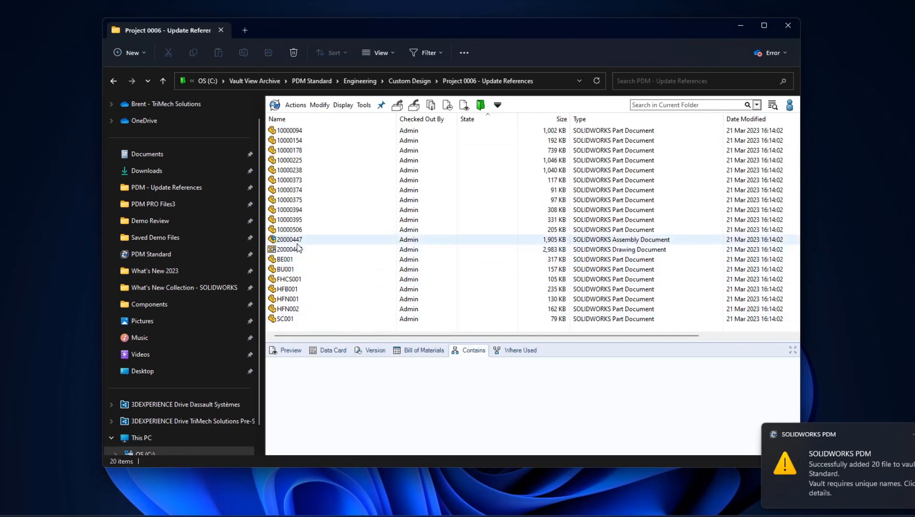
- Start check-in of assembly 20000447 and review the non-unique file name warnings
{"action": "right_click", "coordinate": [287, 239]}
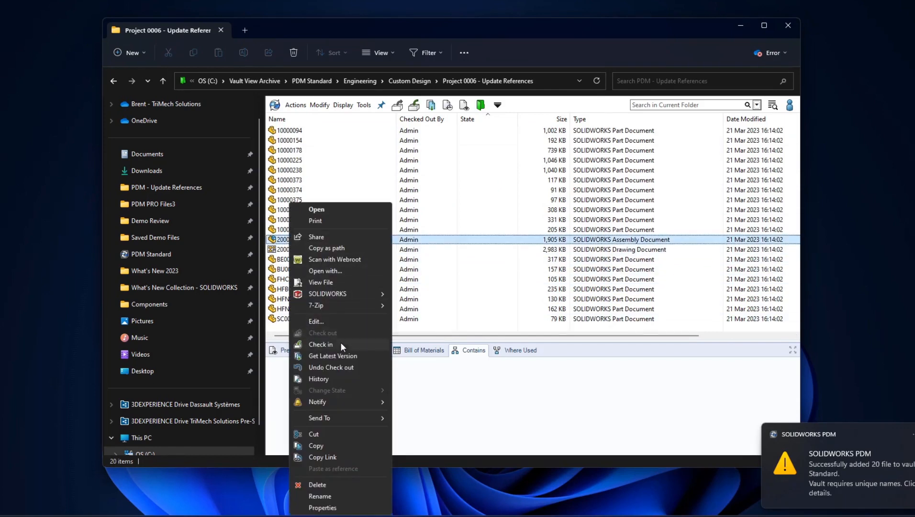
{"action": "left_click", "coordinate": [320, 344]}
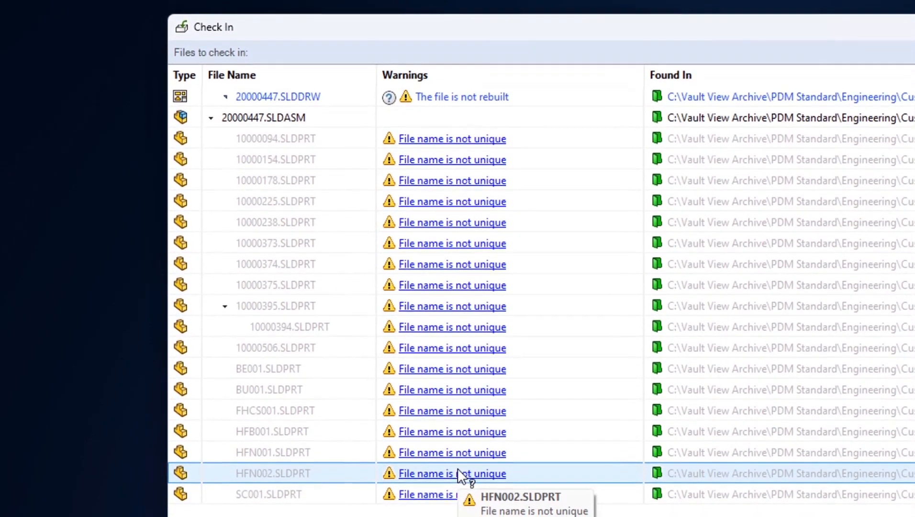
{"action": "left_click", "coordinate": [272, 448]}
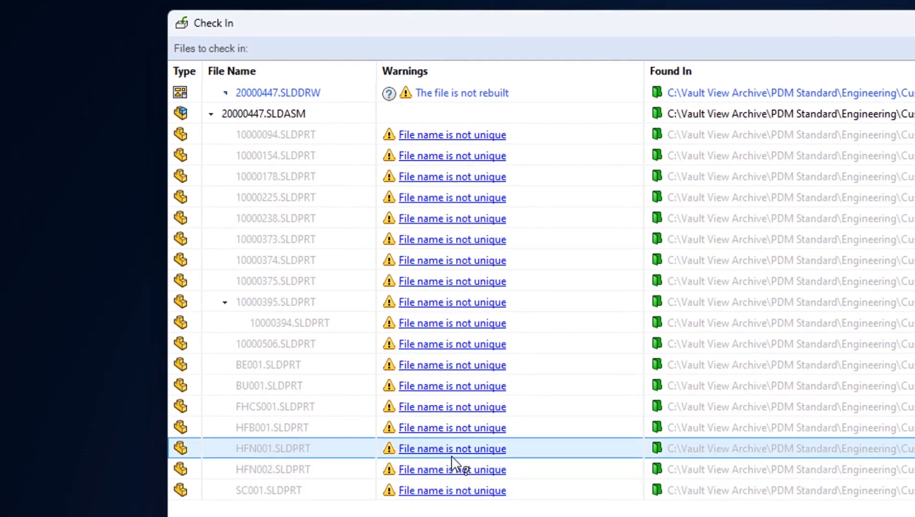
{"action": "left_click", "coordinate": [272, 448]}
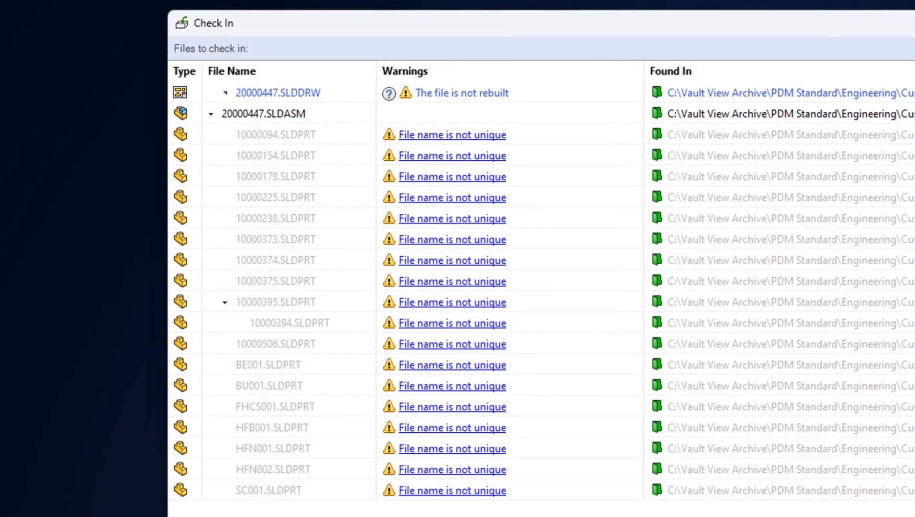
{"action": "left_click", "coordinate": [275, 156]}
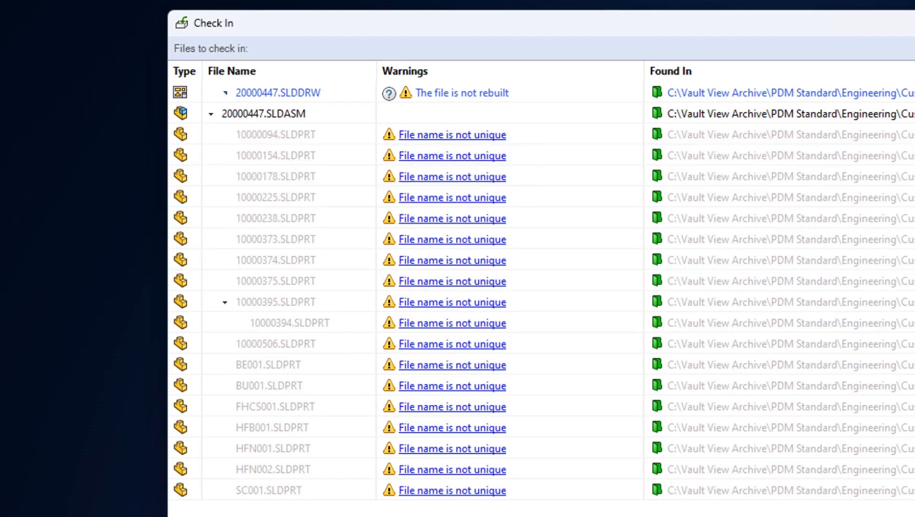
- Write the check-in comment "added to vault"
{"action": "left_click", "coordinate": [263, 113]}
{"action": "type", "text": "added"}
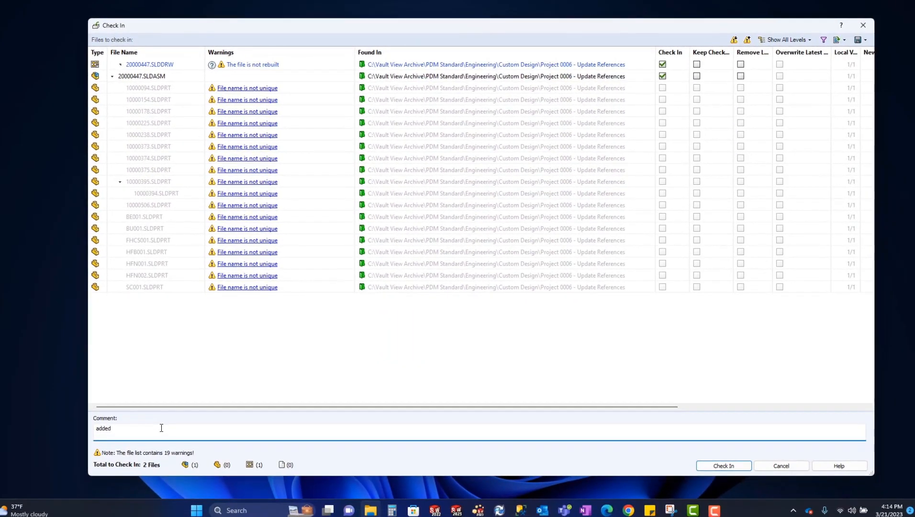
{"action": "type", "text": "to vault"}
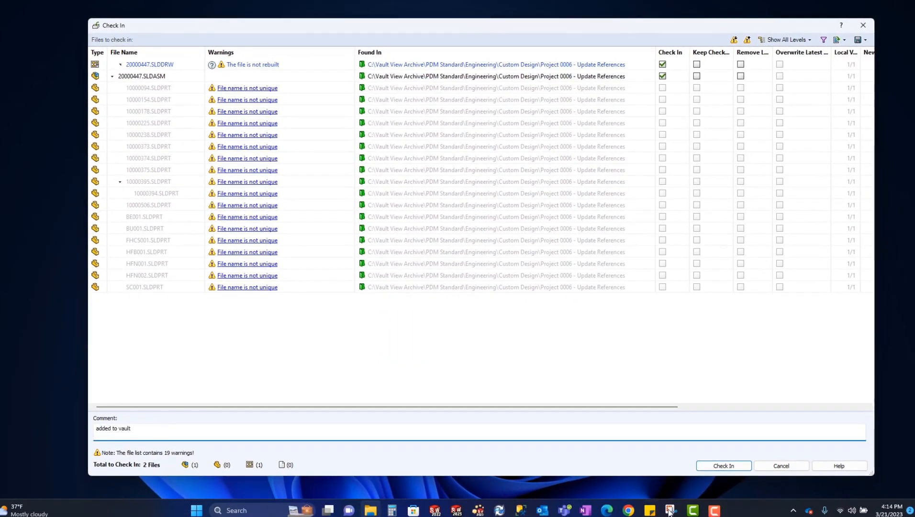
- Check in assembly 20000447 and its drawing, then launch Update References on the assembly
{"action": "left_click", "coordinate": [722, 465]}
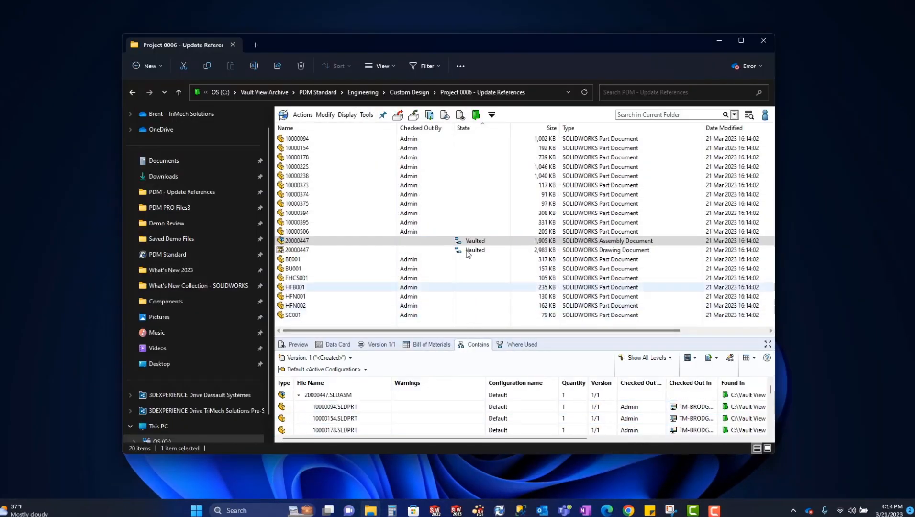
{"action": "left_click", "coordinate": [286, 128]}
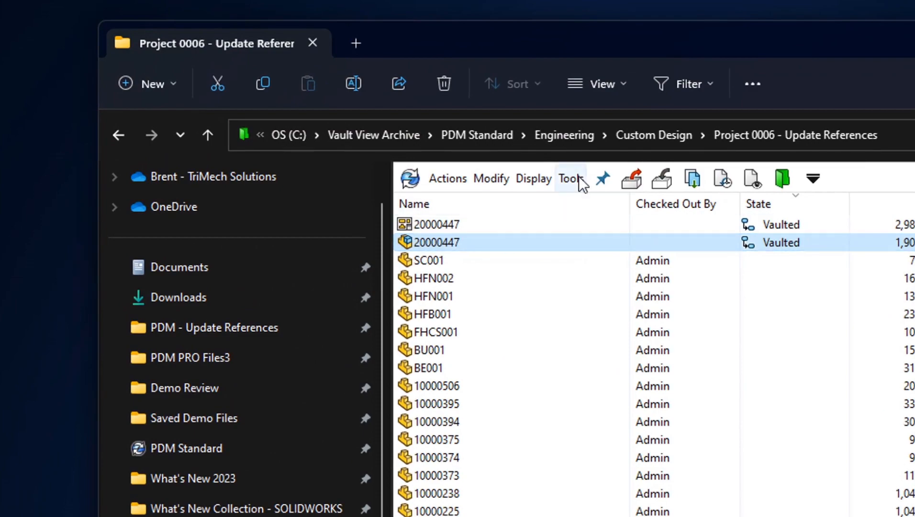
{"action": "left_click", "coordinate": [569, 178]}
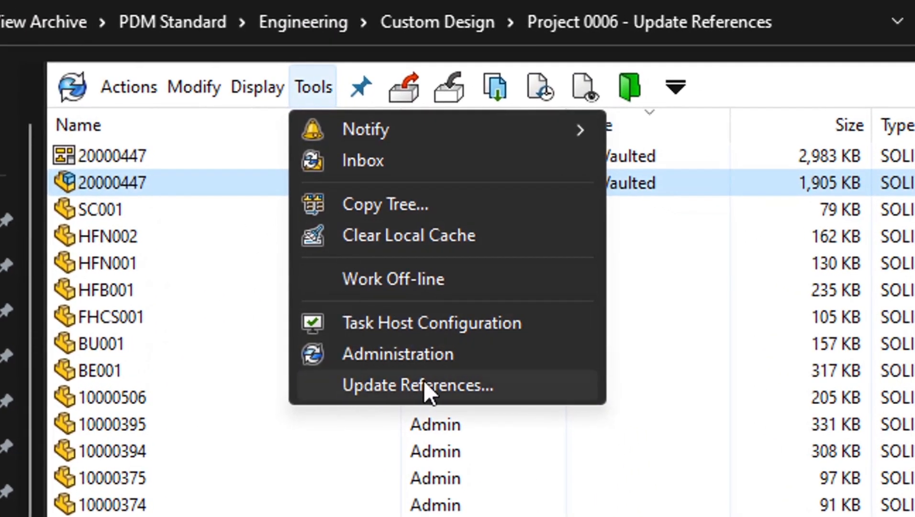
{"action": "left_click", "coordinate": [415, 384]}
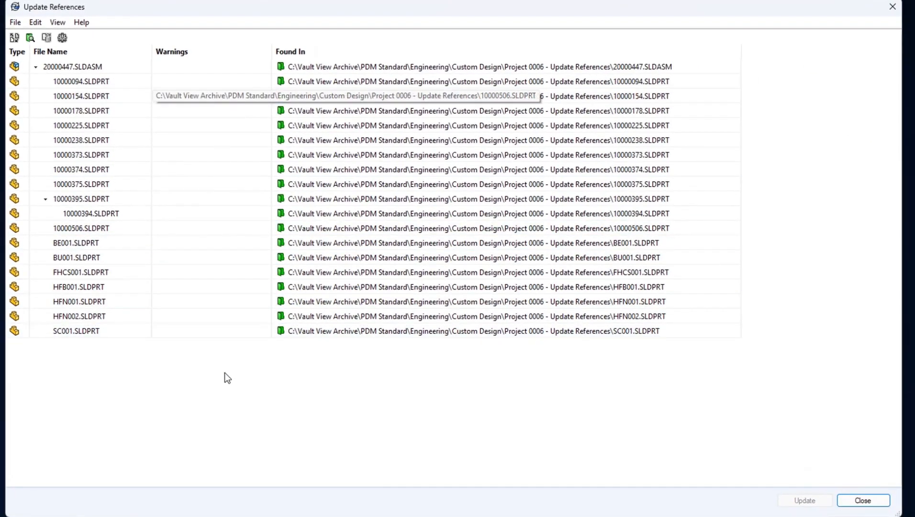
{"action": "left_click", "coordinate": [86, 85]}
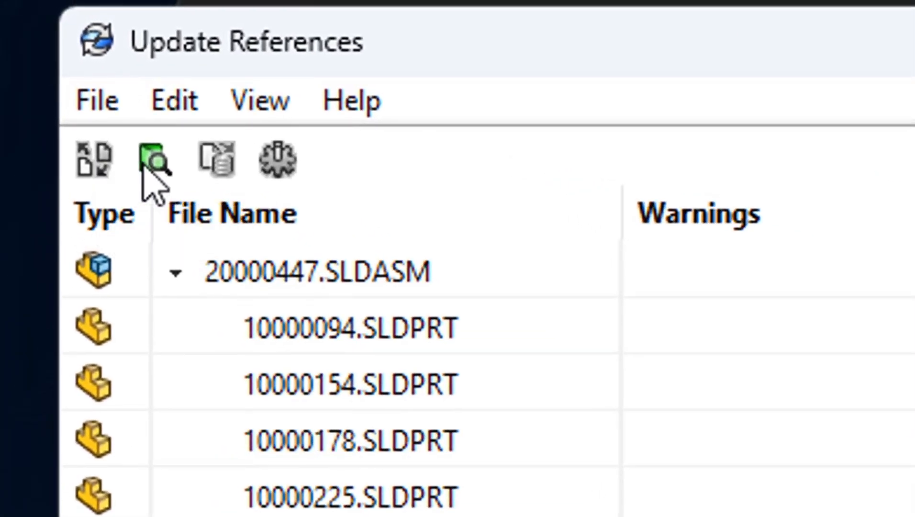
{"action": "mouse_move", "coordinate": [215, 163]}
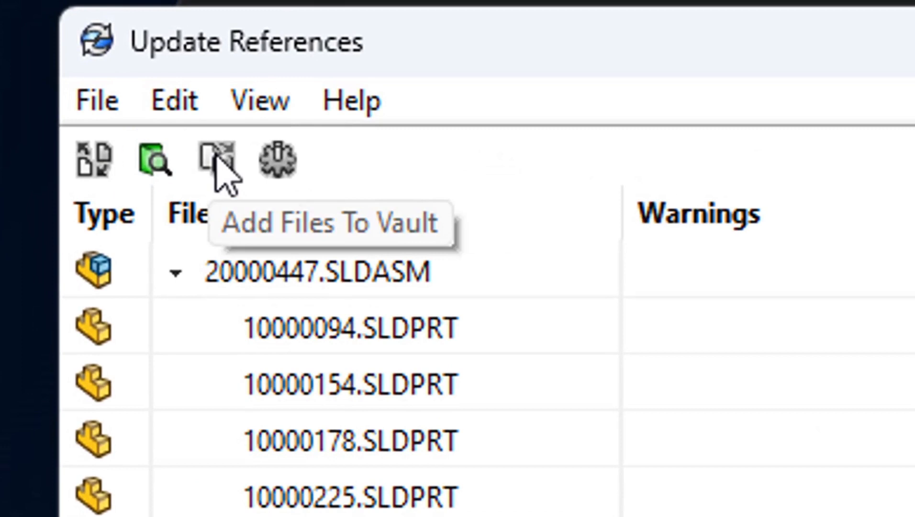
{"action": "mouse_move", "coordinate": [277, 163]}
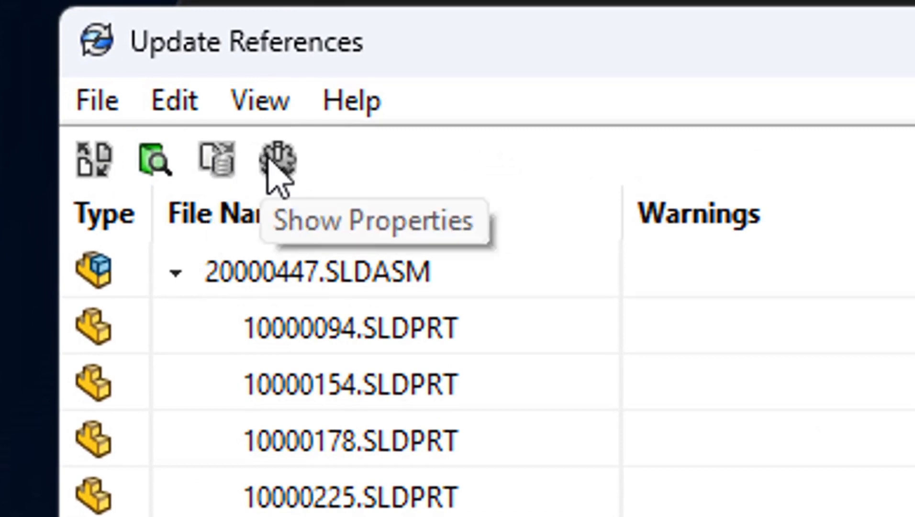
{"action": "left_click", "coordinate": [350, 328]}
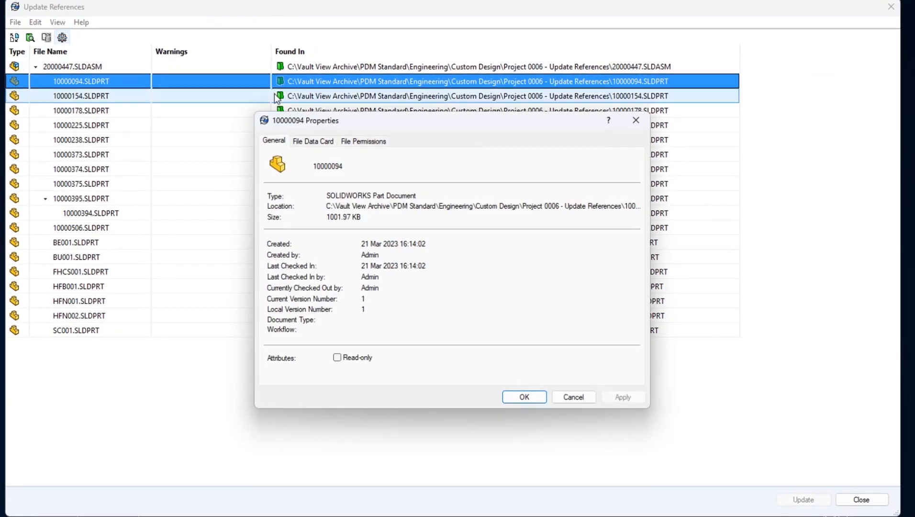
{"action": "mouse_move", "coordinate": [303, 359]}
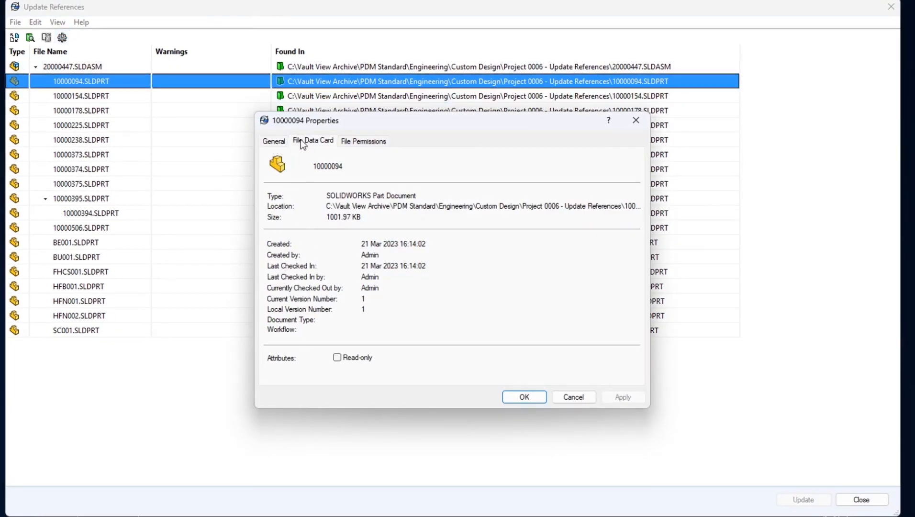
{"action": "left_click", "coordinate": [313, 141]}
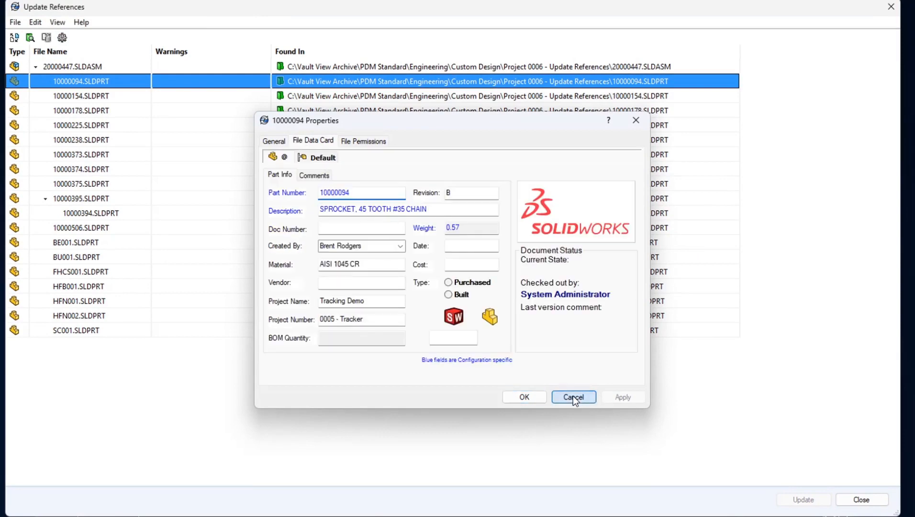
{"action": "left_click", "coordinate": [572, 396]}
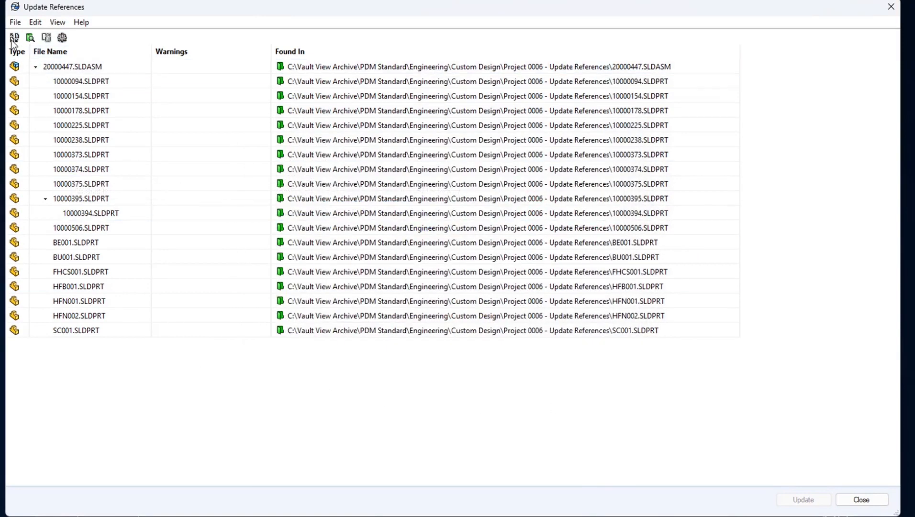
{"action": "mouse_move", "coordinate": [14, 37]}
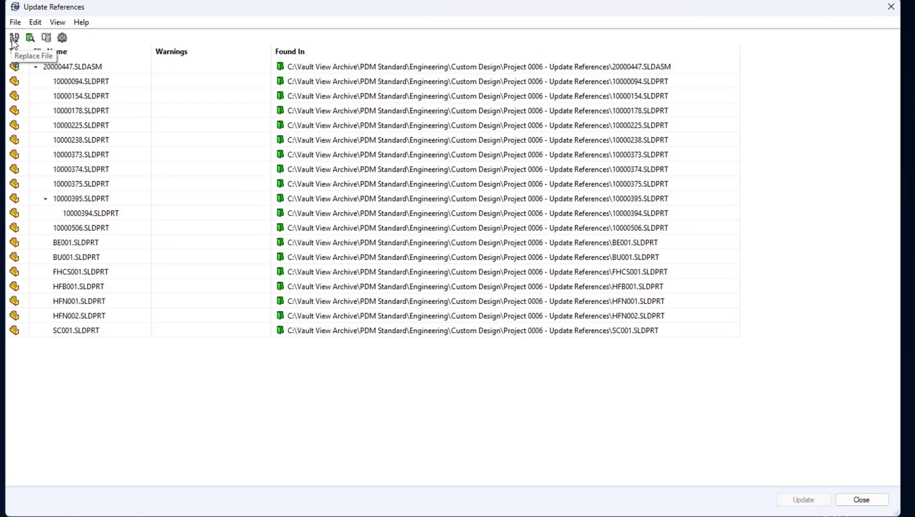
- Replace reference 10000178.SLDPRT with local part 20000278 and confirm the successful swap
{"action": "left_click", "coordinate": [81, 110]}
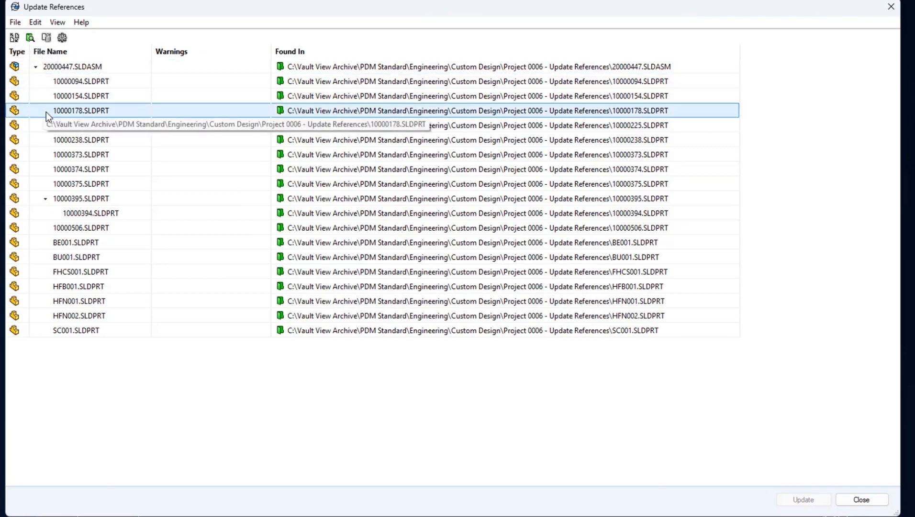
{"action": "mouse_move", "coordinate": [115, 114]}
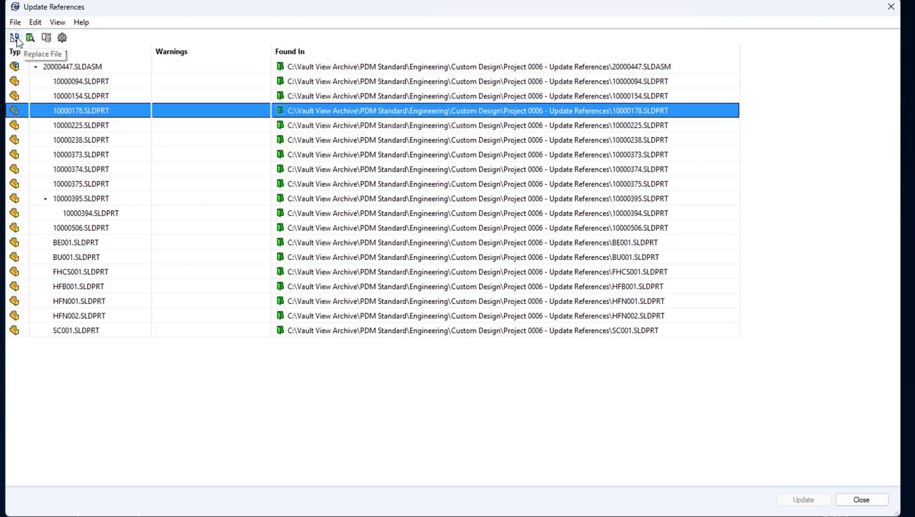
{"action": "left_click", "coordinate": [16, 37]}
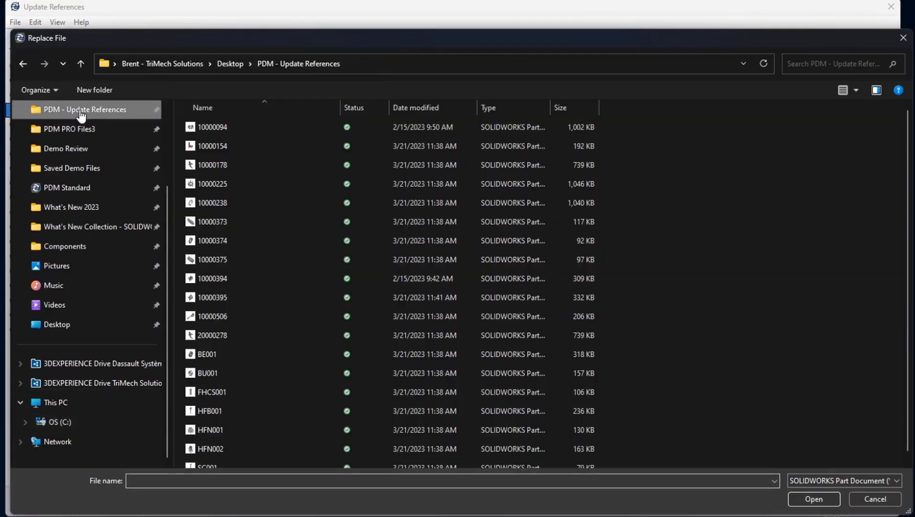
{"action": "mouse_move", "coordinate": [212, 335]}
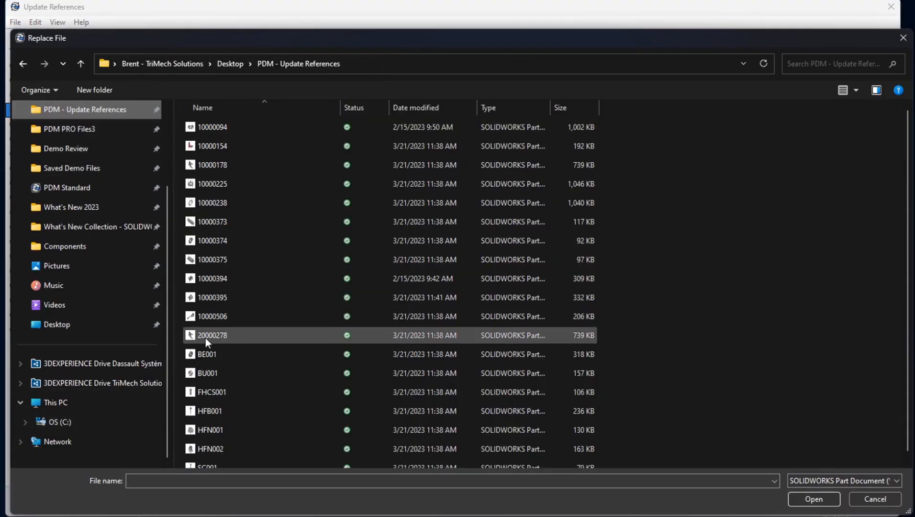
{"action": "left_click", "coordinate": [212, 335]}
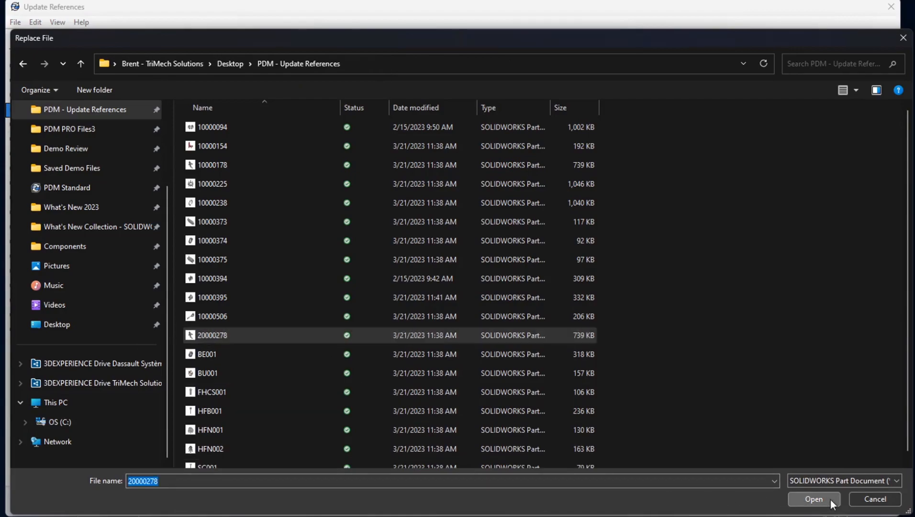
{"action": "left_click", "coordinate": [812, 499]}
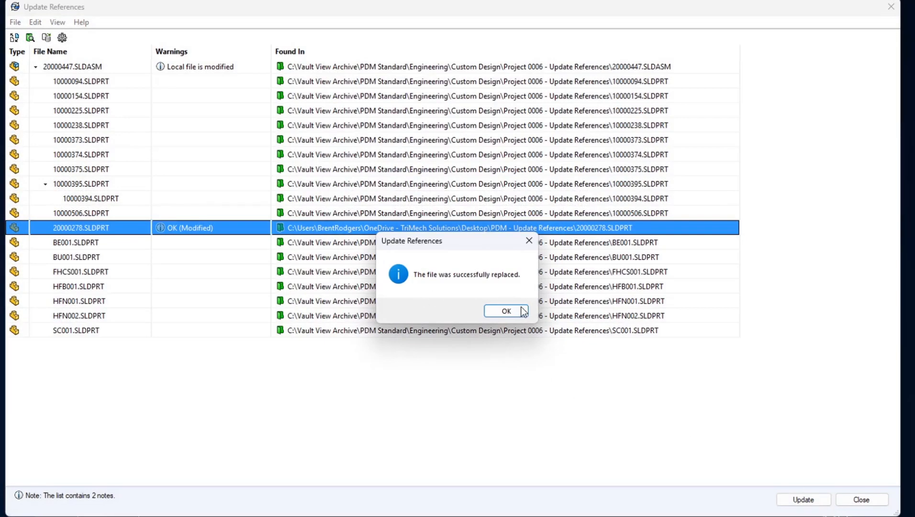
{"action": "left_click", "coordinate": [506, 310]}
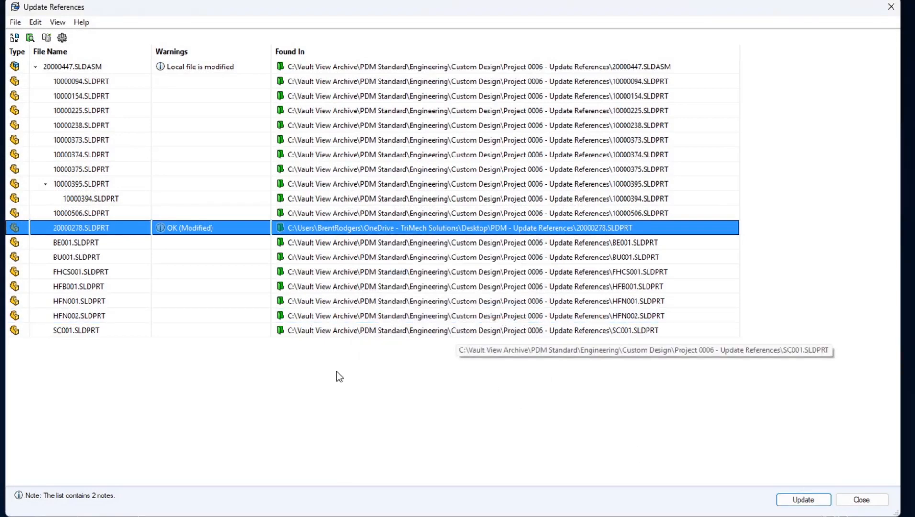
- Add part 20000278 to the vault, destined for Engineering > Custom Design > Project 0006 - Update References, up to review
{"action": "left_click", "coordinate": [76, 242]}
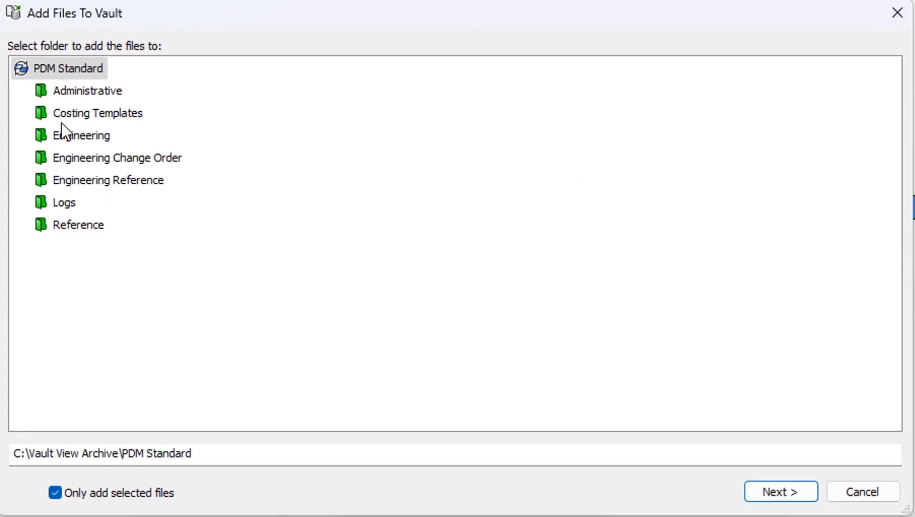
{"action": "left_click", "coordinate": [81, 135]}
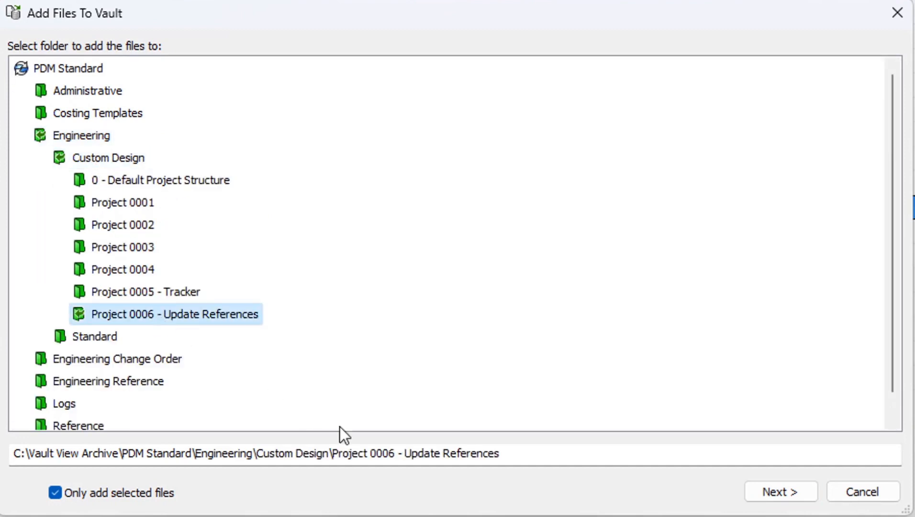
{"action": "mouse_move", "coordinate": [147, 482]}
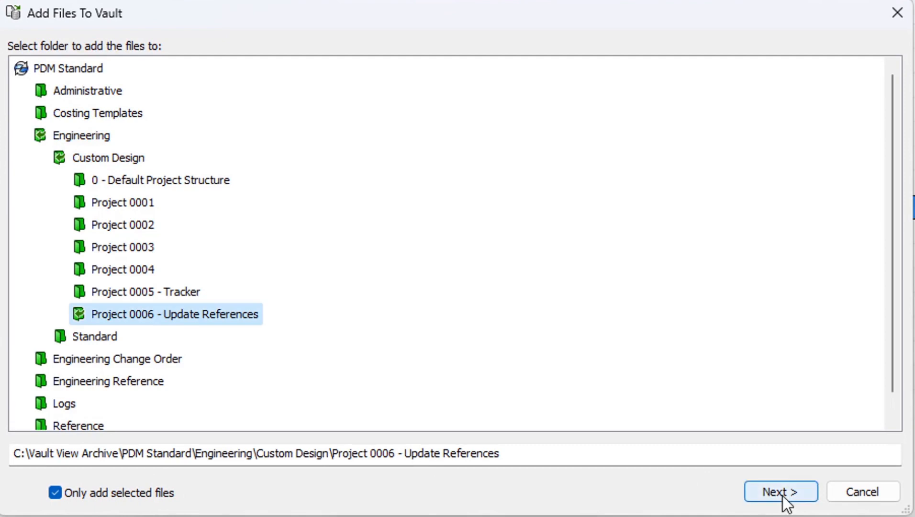
{"action": "left_click", "coordinate": [780, 491]}
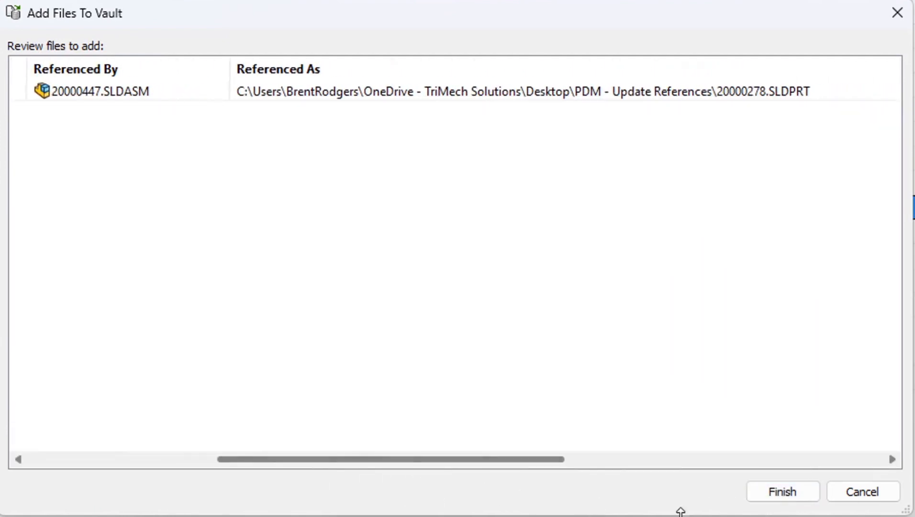
- Finish adding part 20000278 to the vault and confirm the success message
{"action": "left_click", "coordinate": [782, 491]}
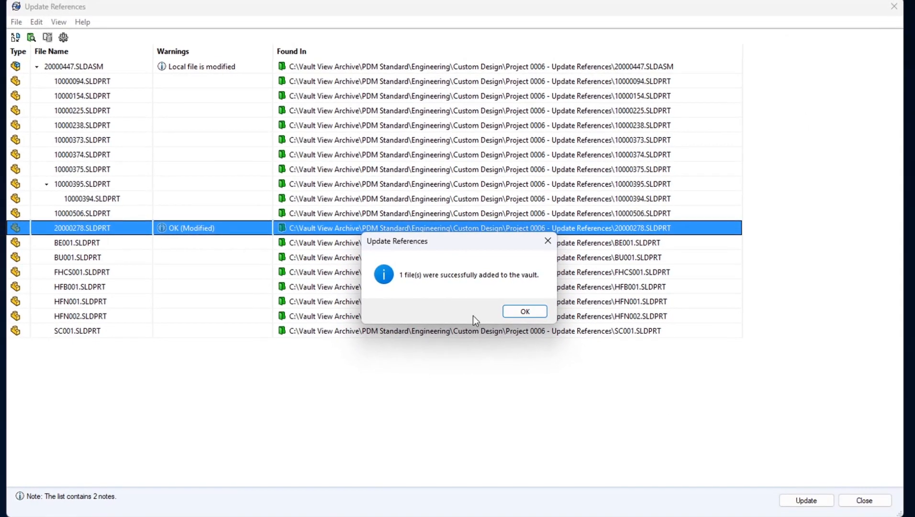
{"action": "left_click", "coordinate": [523, 311]}
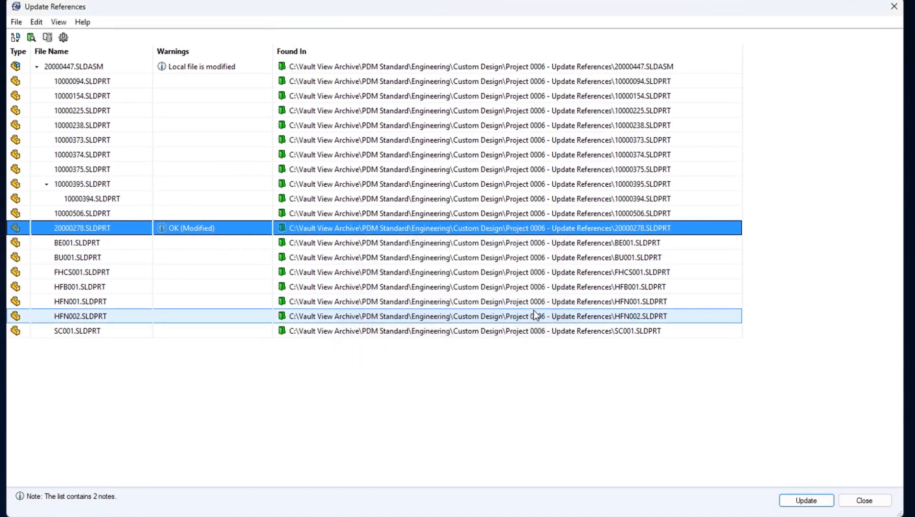
{"action": "left_click", "coordinate": [81, 80]}
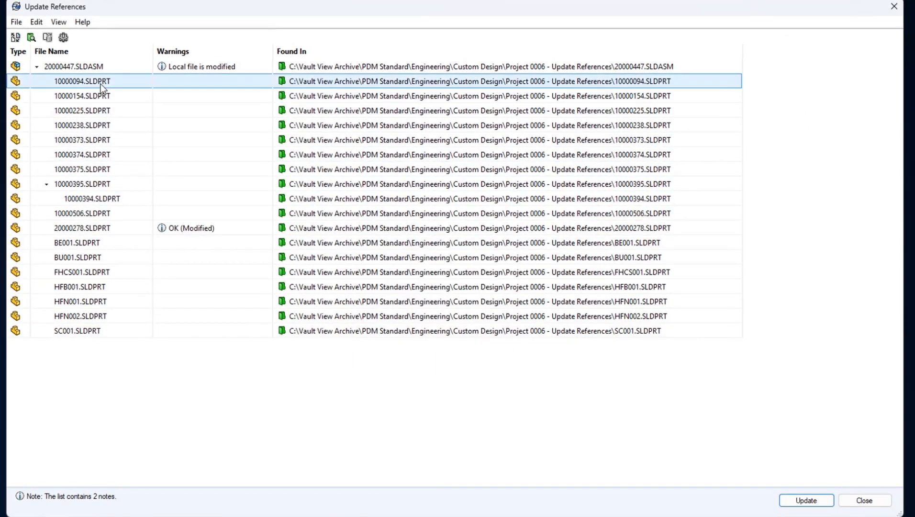
{"action": "left_click", "coordinate": [76, 242]}
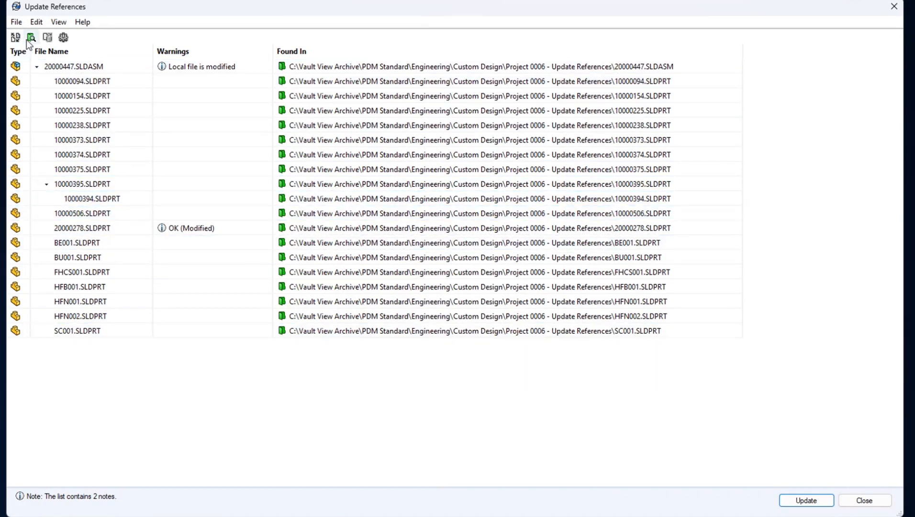
{"action": "mouse_move", "coordinate": [32, 37]}
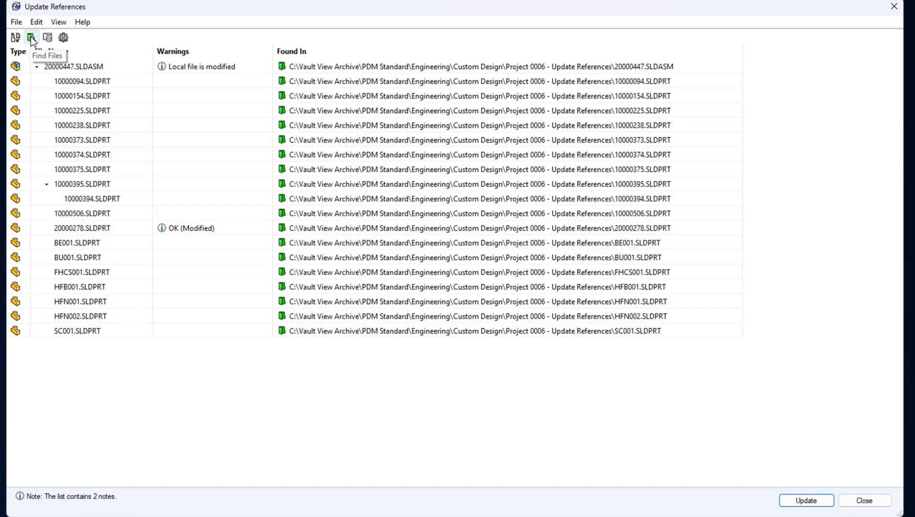
- Run Find Files on Engineering limited to warned files, finishing with 0 files updated
{"action": "left_click", "coordinate": [32, 37]}
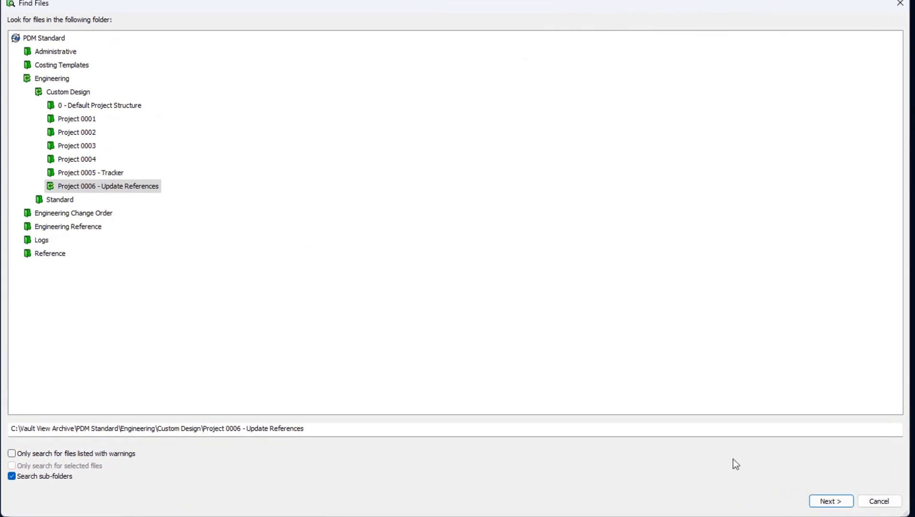
{"action": "mouse_move", "coordinate": [55, 100]}
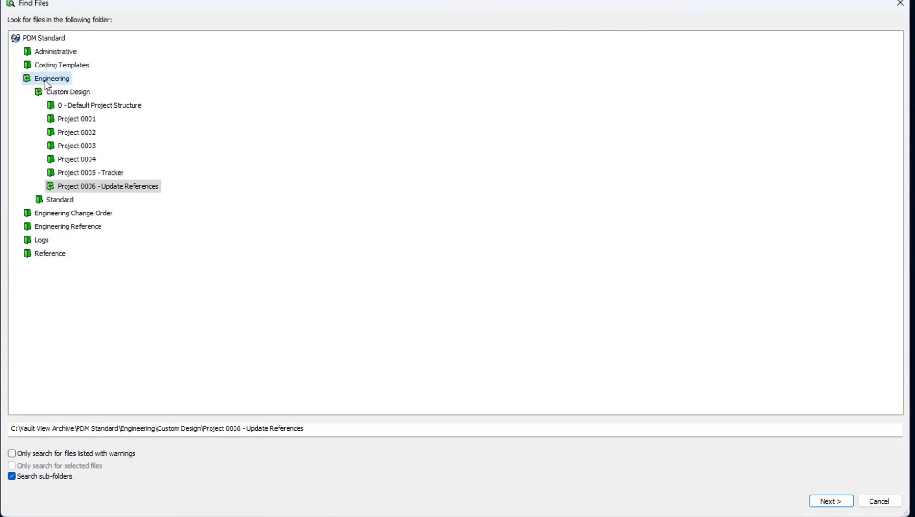
{"action": "left_click", "coordinate": [26, 78]}
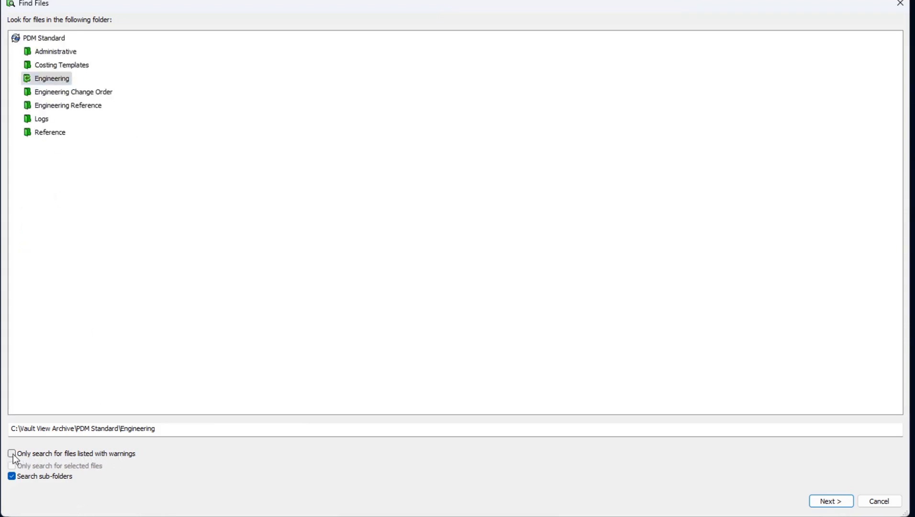
{"action": "left_click", "coordinate": [12, 453]}
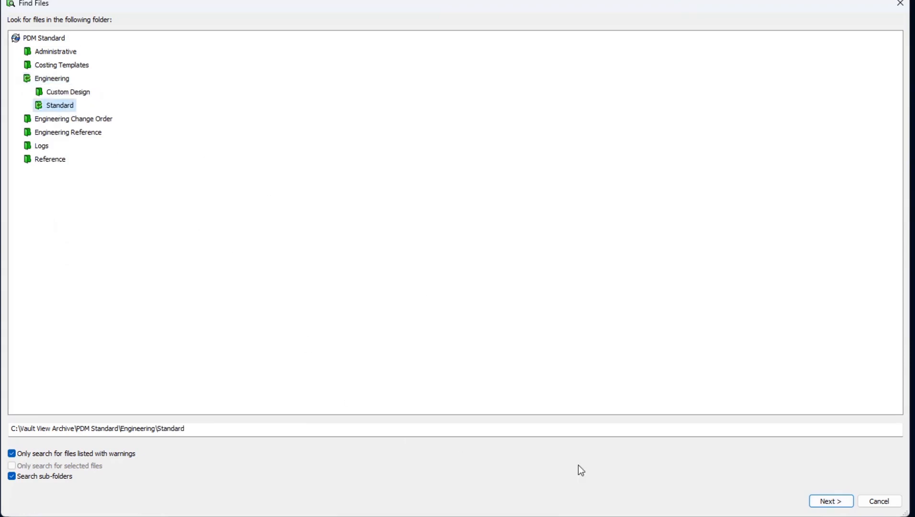
{"action": "left_click", "coordinate": [830, 500]}
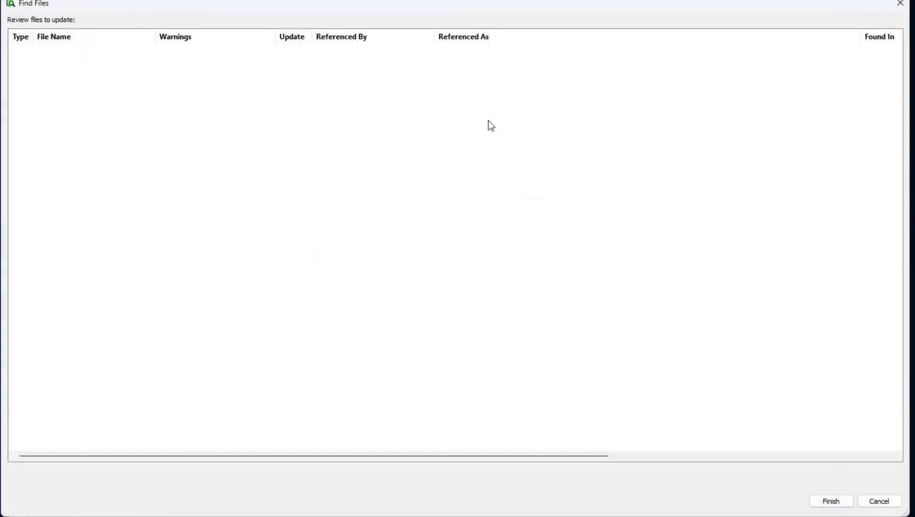
{"action": "mouse_move", "coordinate": [413, 264]}
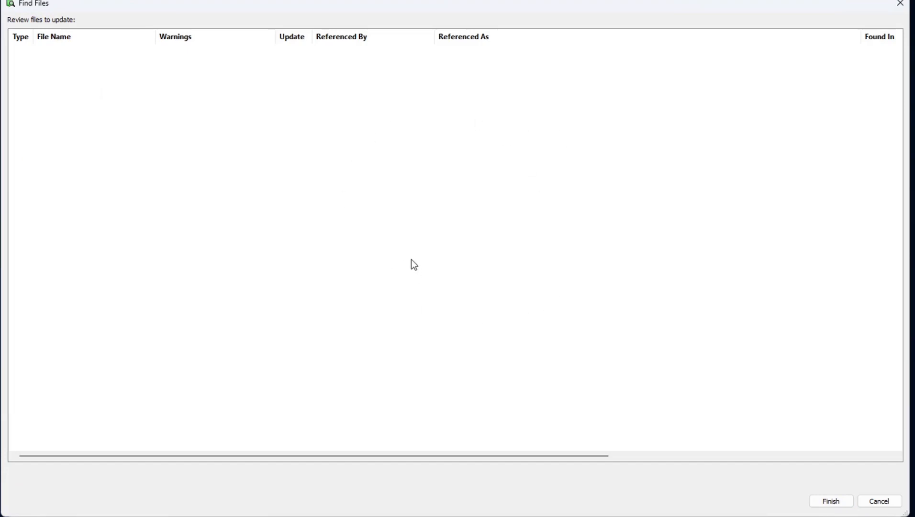
{"action": "left_click", "coordinate": [829, 500]}
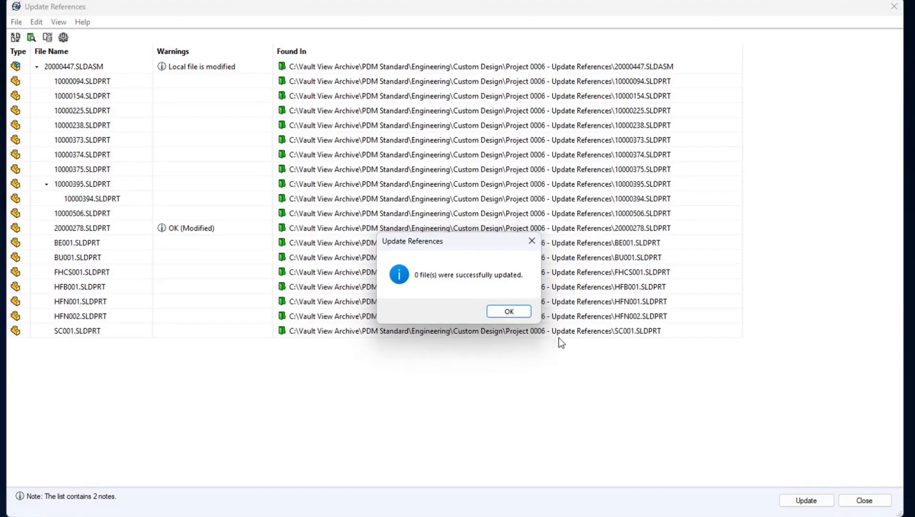
- Dismiss the no-files-updated message and reopen Find Files without the warnings-only filter
{"action": "left_click", "coordinate": [507, 311]}
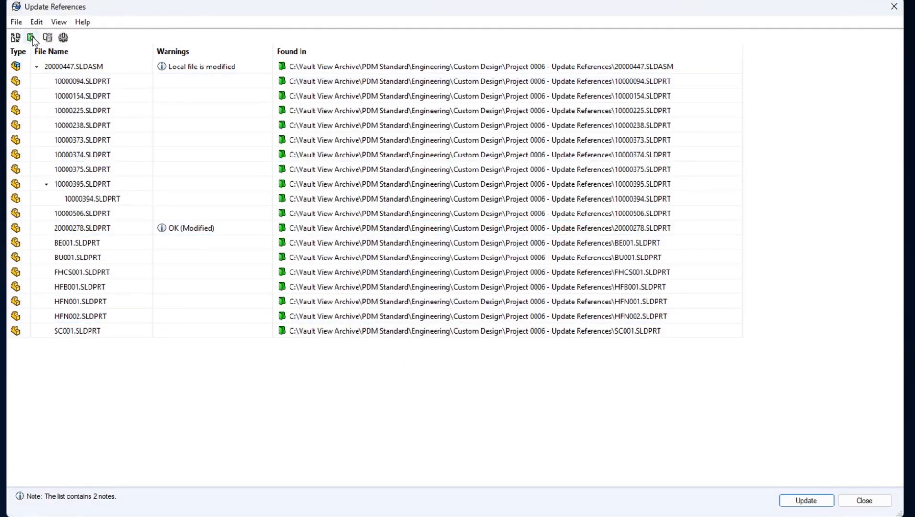
{"action": "left_click", "coordinate": [31, 37]}
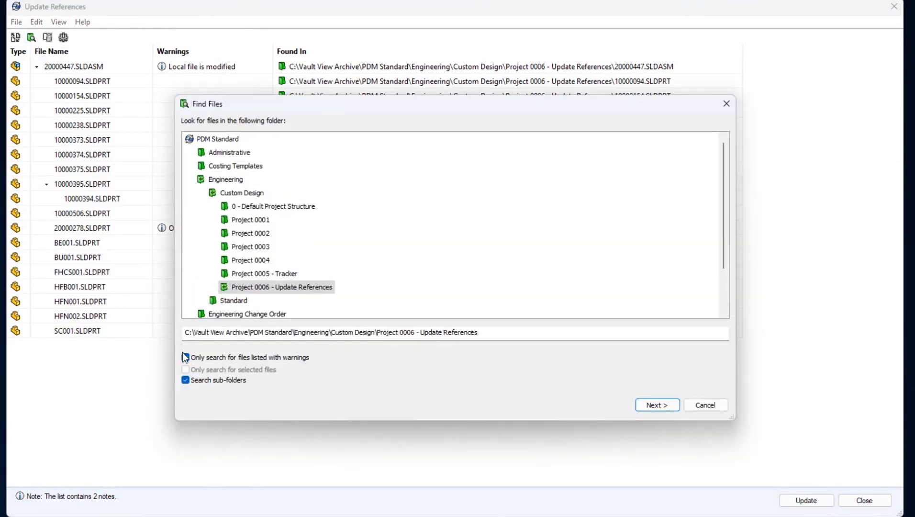
{"action": "left_click", "coordinate": [186, 357]}
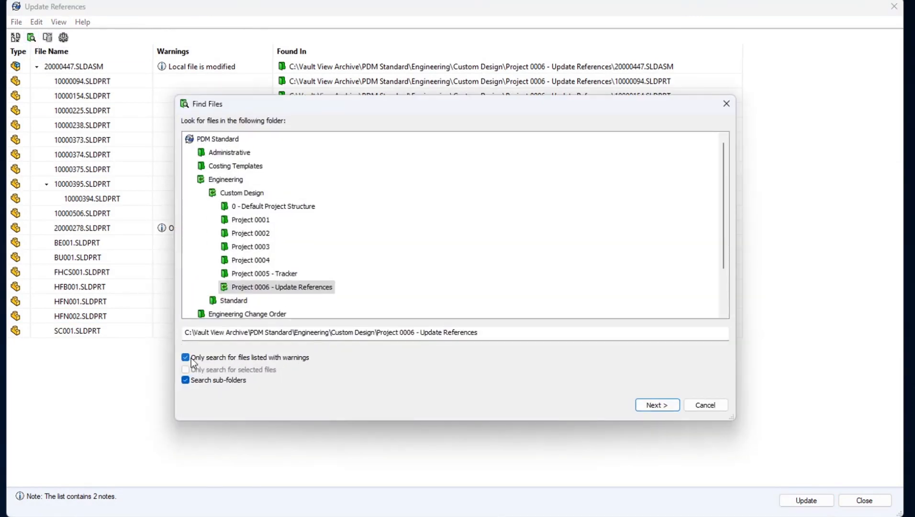
{"action": "left_click", "coordinate": [186, 357]}
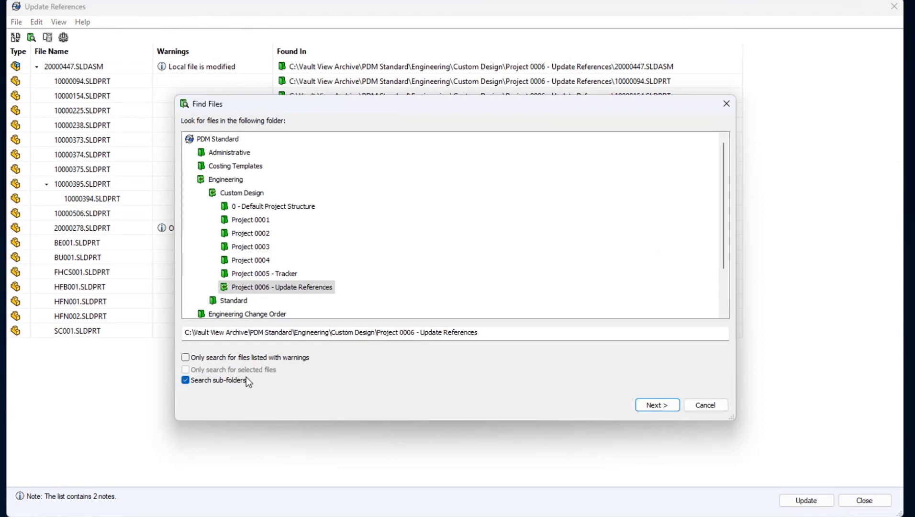
{"action": "mouse_move", "coordinate": [229, 386]}
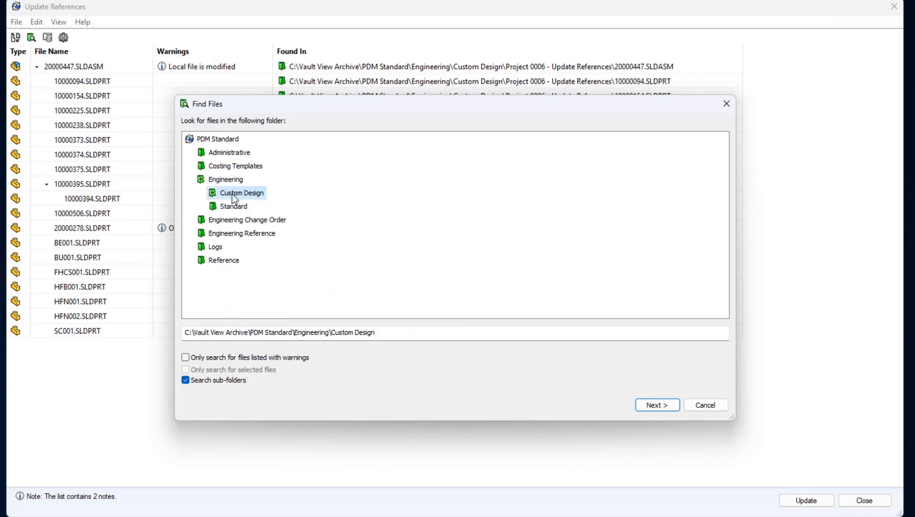
- Point the search at Engineering\Standard including its sub-folders
{"action": "left_click", "coordinate": [232, 205]}
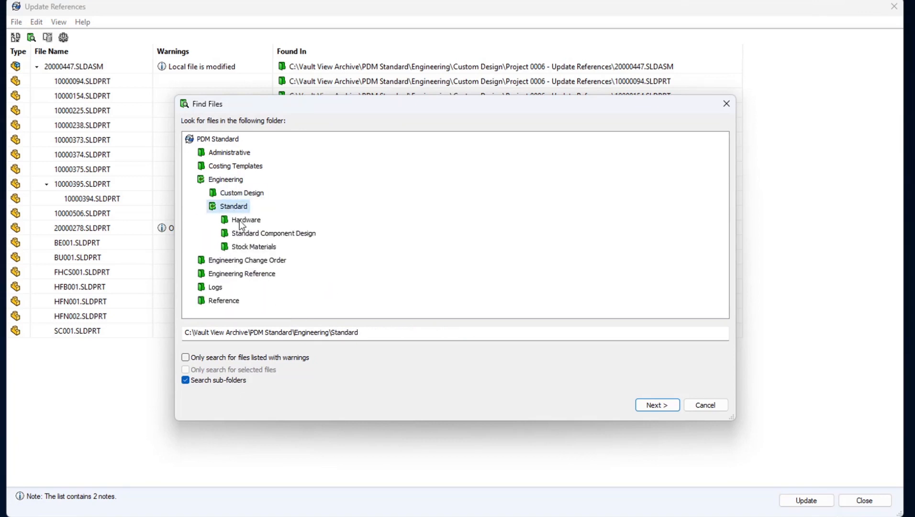
{"action": "left_click", "coordinate": [246, 219]}
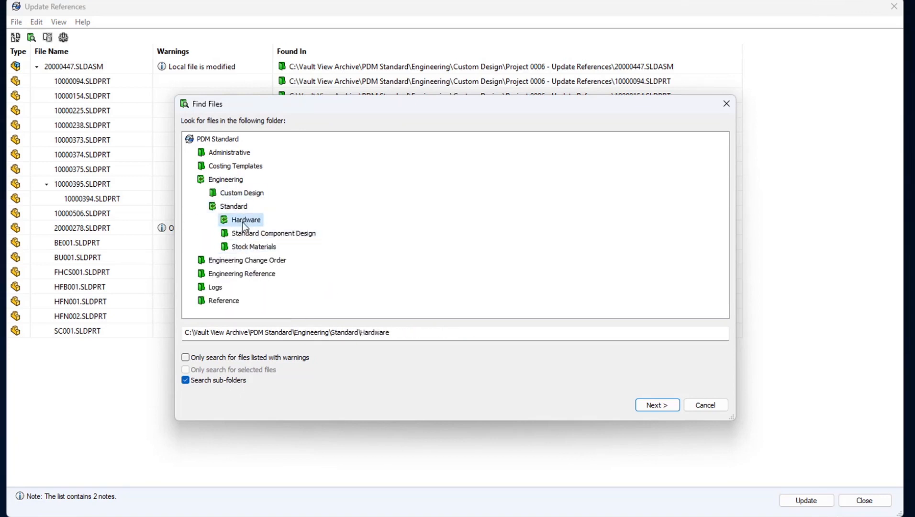
{"action": "left_click", "coordinate": [233, 206]}
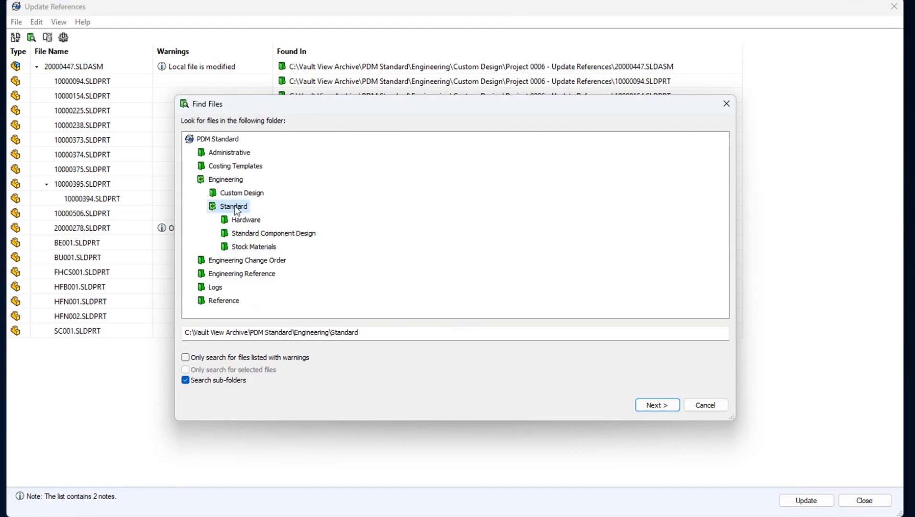
{"action": "mouse_move", "coordinate": [330, 421]}
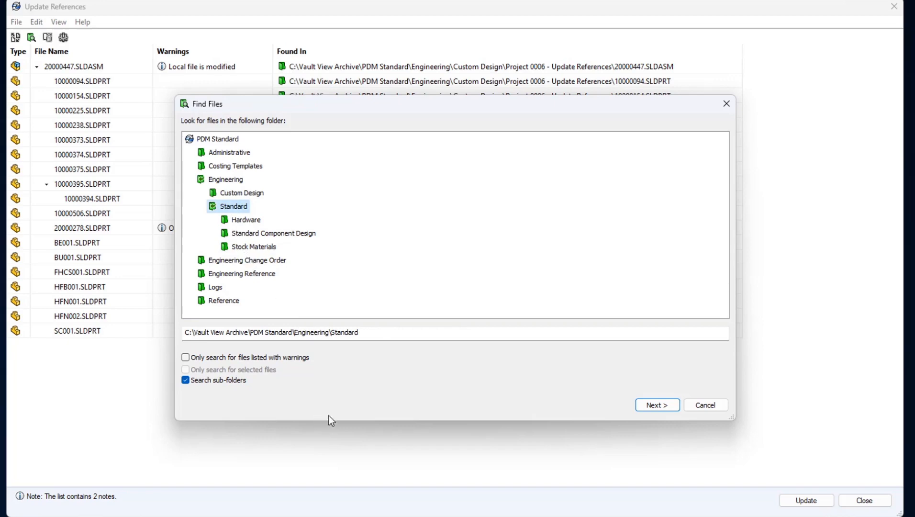
- Review the found-files list (20000278 not found) with Found In paths and finish with the Standard-folder matches
{"action": "left_click", "coordinate": [656, 405]}
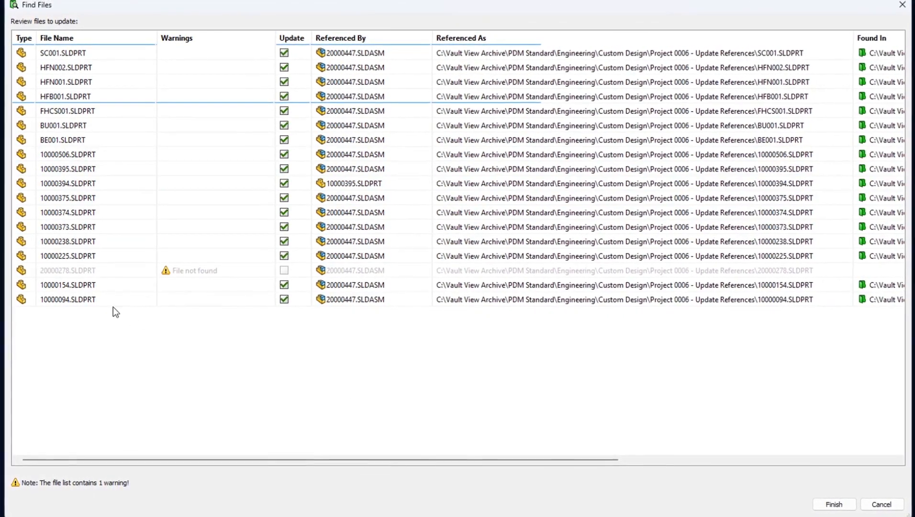
{"action": "left_click", "coordinate": [67, 269]}
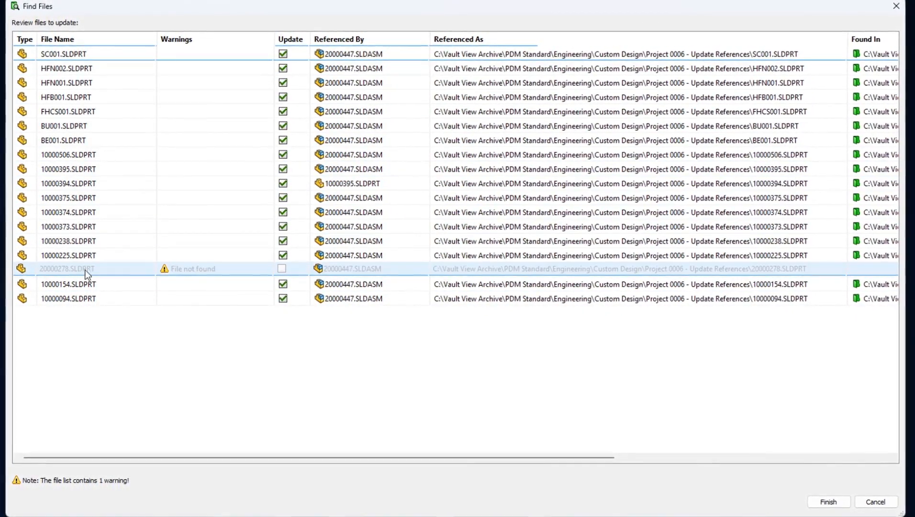
{"action": "left_click", "coordinate": [67, 297]}
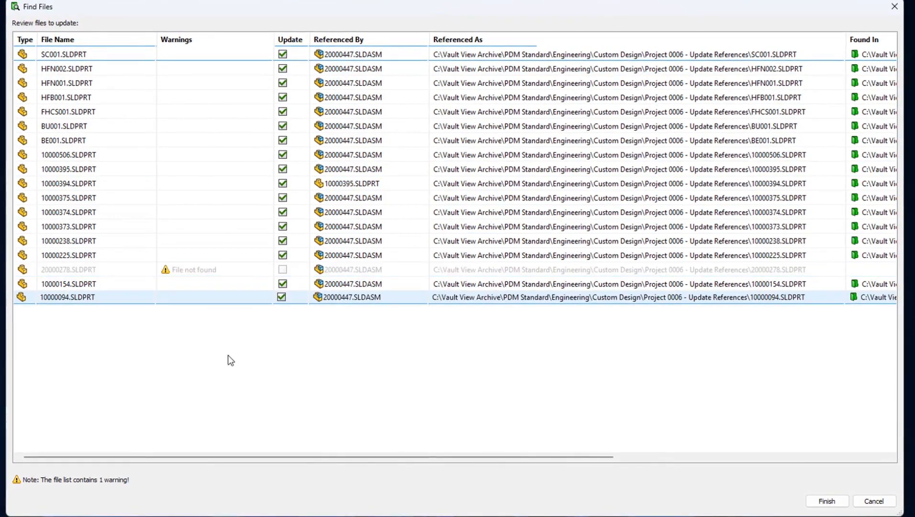
{"action": "scroll", "scroll_direction": "left", "scroll_amount": 3}
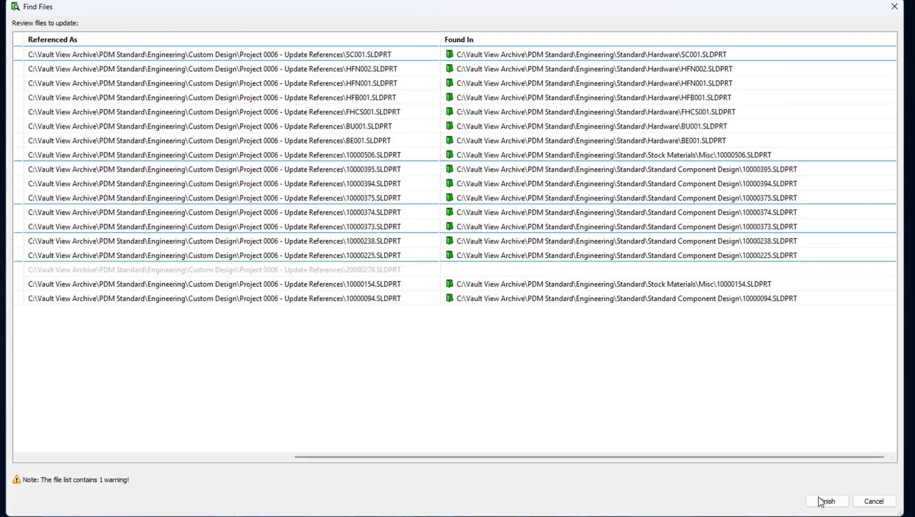
{"action": "left_click", "coordinate": [825, 501]}
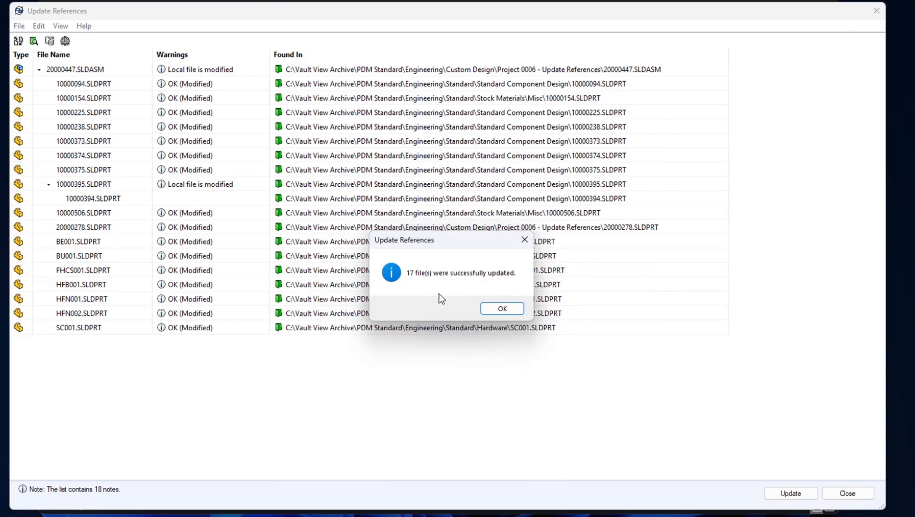
{"action": "mouse_move", "coordinate": [476, 254]}
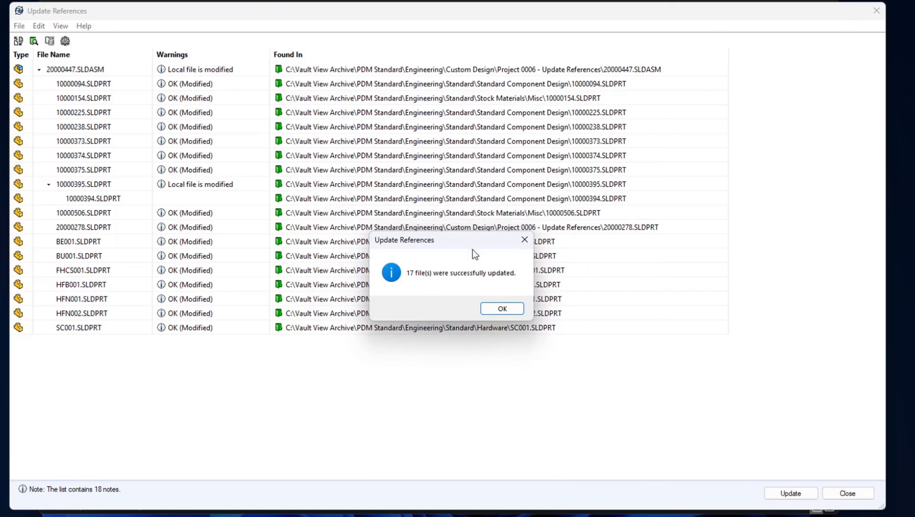
- Confirm 17 files updated and commit the Update so references point to Standard vault locations
{"action": "left_click", "coordinate": [500, 308]}
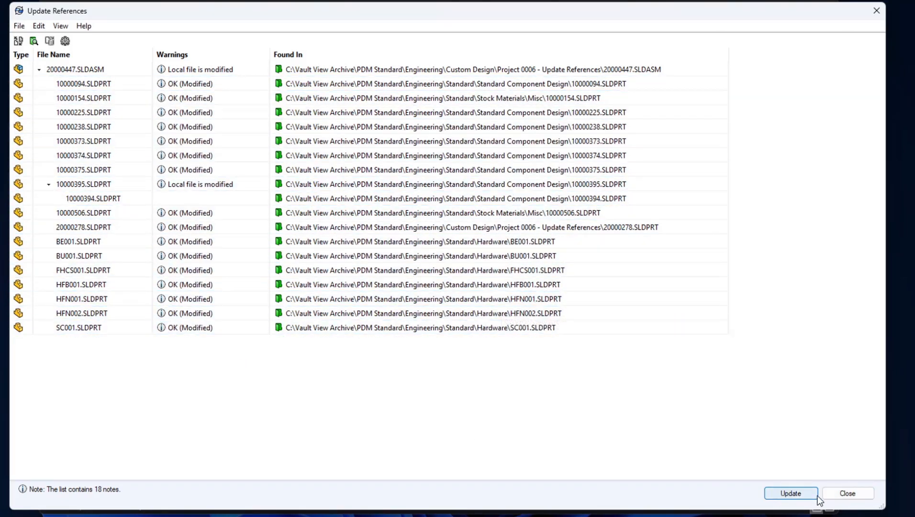
{"action": "left_click", "coordinate": [790, 492]}
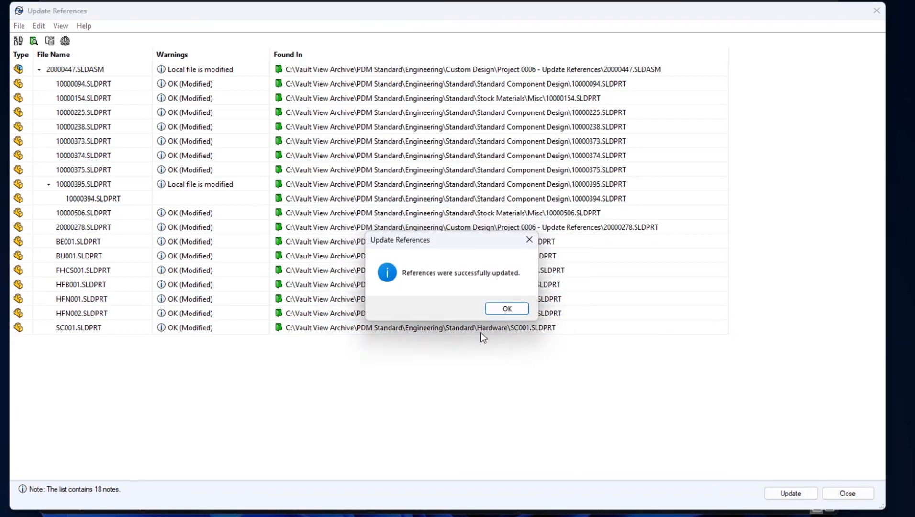
{"action": "mouse_move", "coordinate": [507, 308]}
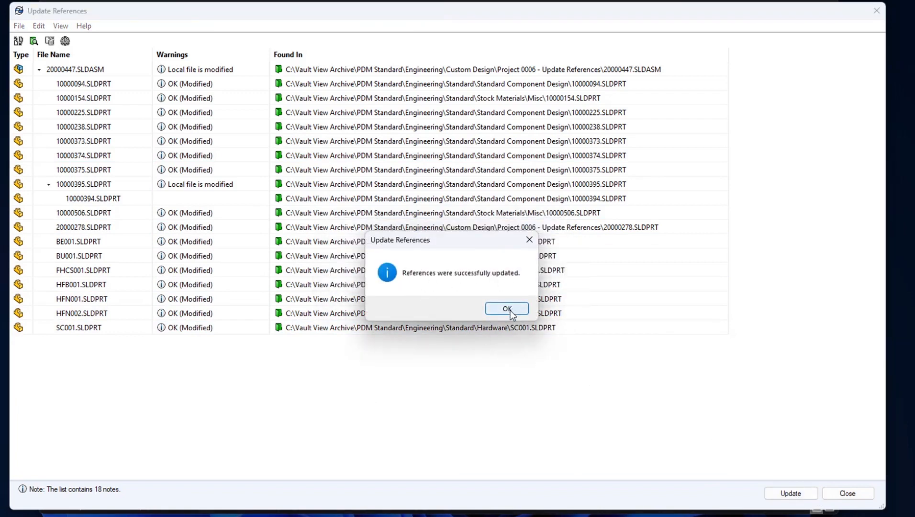
{"action": "left_click", "coordinate": [506, 308]}
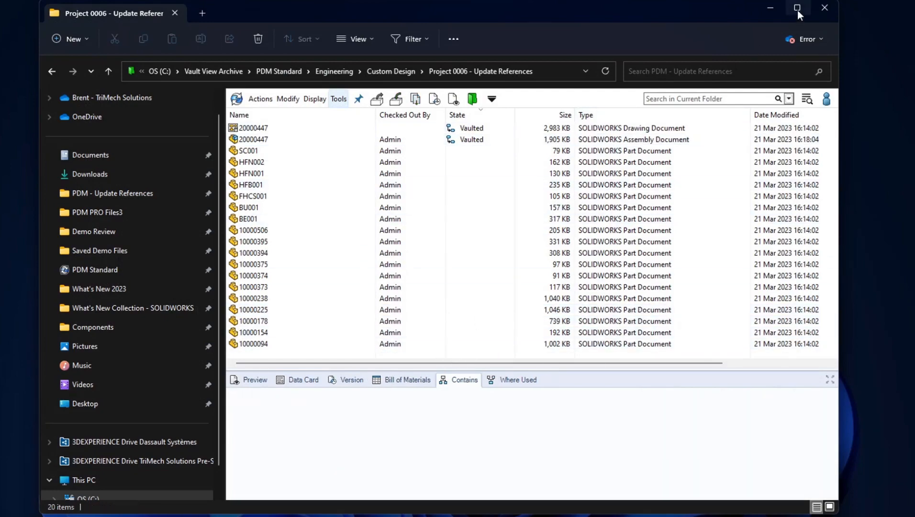
{"action": "left_click", "coordinate": [798, 7]}
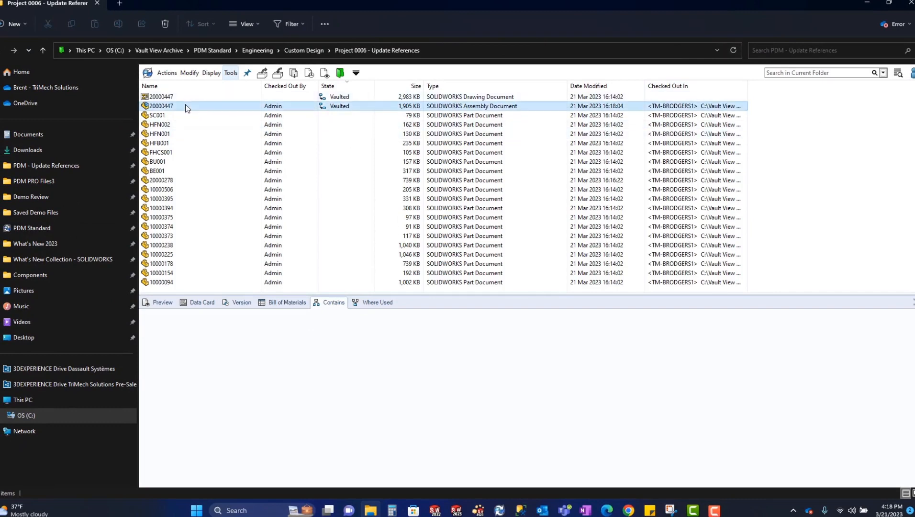
{"action": "right_click", "coordinate": [160, 106]}
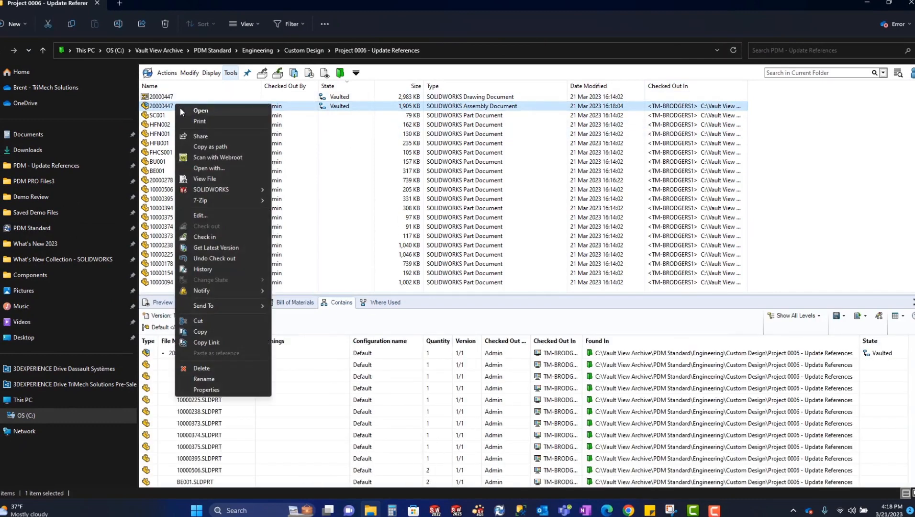
{"action": "left_click", "coordinate": [205, 237]}
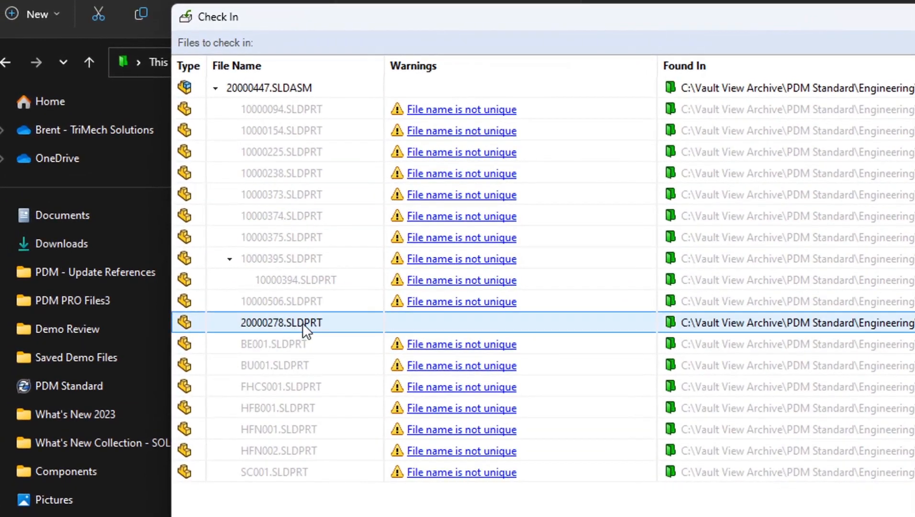
{"action": "mouse_move", "coordinate": [290, 324]}
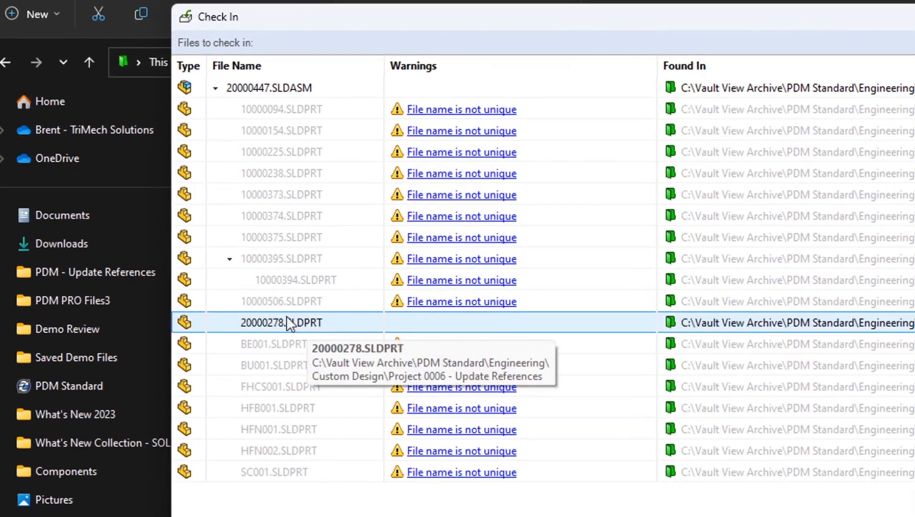
{"action": "left_click", "coordinate": [282, 109]}
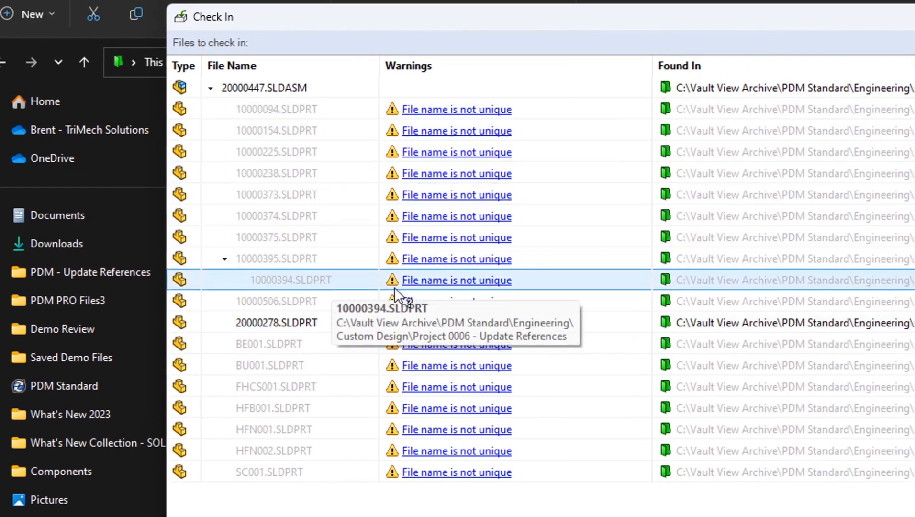
{"action": "scroll", "scroll_direction": "right", "scroll_amount": 3}
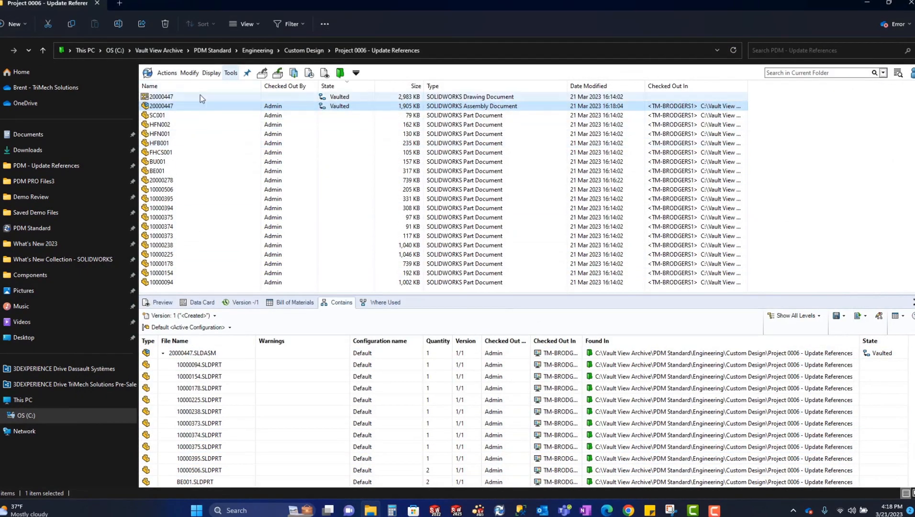
- Select the duplicate local parts from SC001 through 10000094 and delete them
{"action": "left_click", "coordinate": [156, 115]}
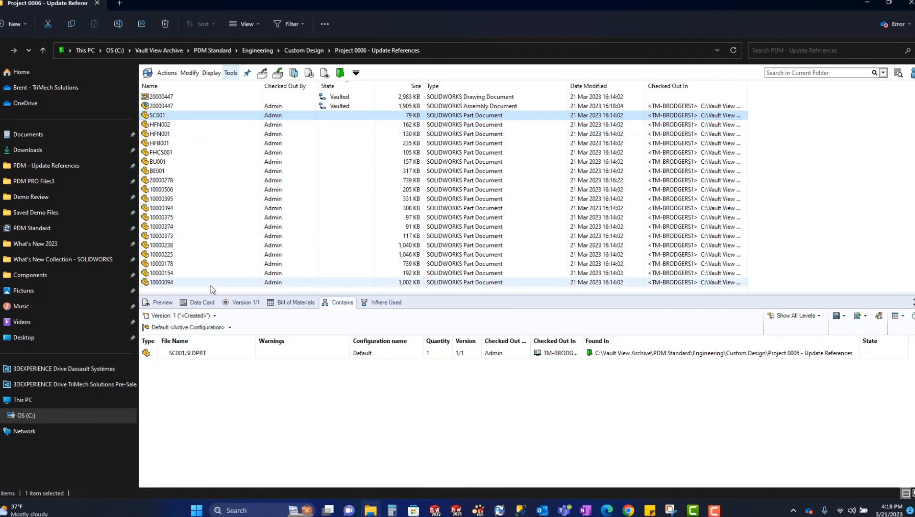
{"action": "key", "text": "ctrl+a"}
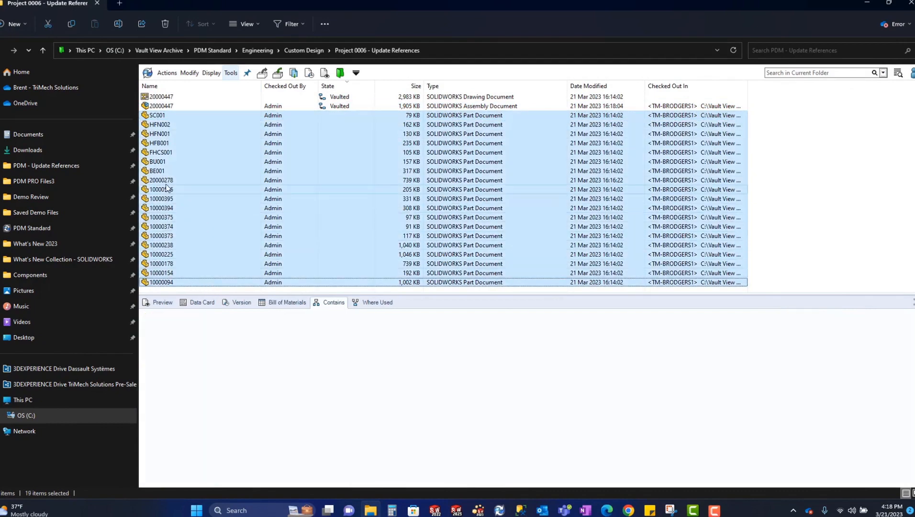
{"action": "left_click", "coordinate": [161, 180]}
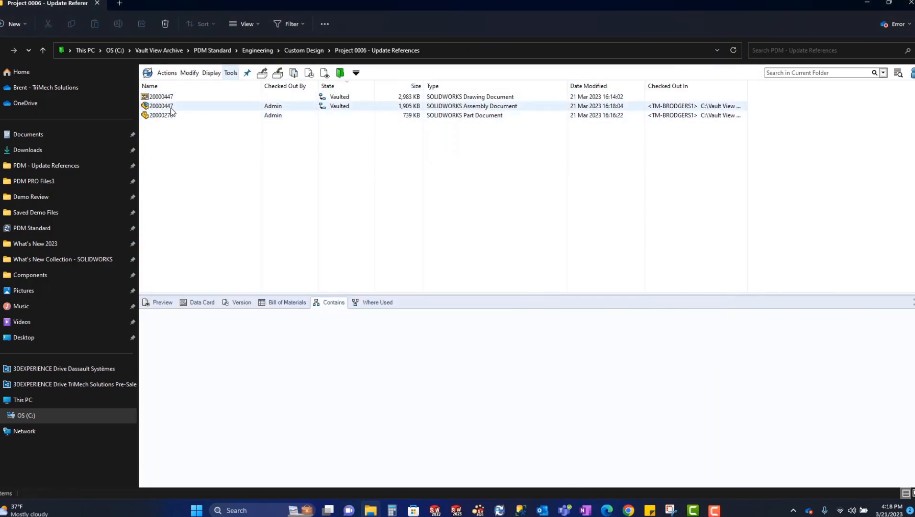
- Check in assembly 20000447 with comment 'Updated References' and review its Contains list of Standard parts
{"action": "right_click", "coordinate": [161, 106]}
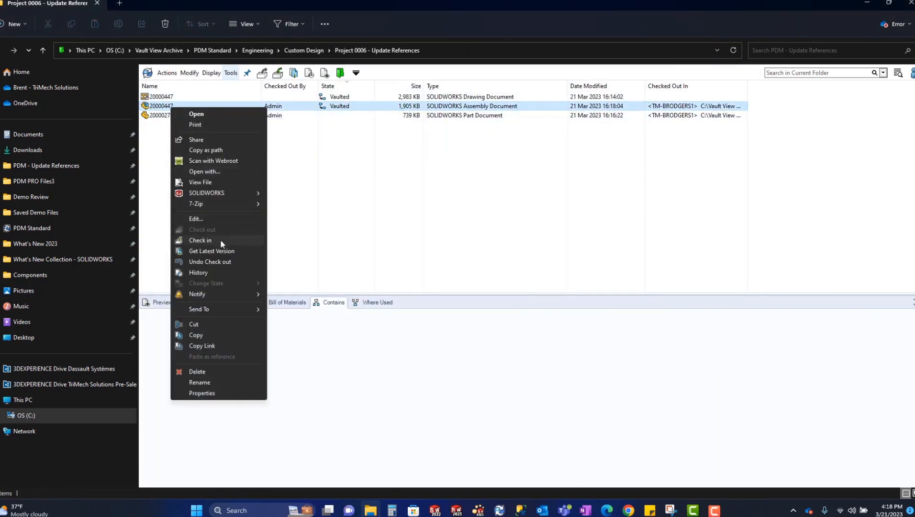
{"action": "left_click", "coordinate": [200, 239]}
{"action": "type", "text": "Updated References"}
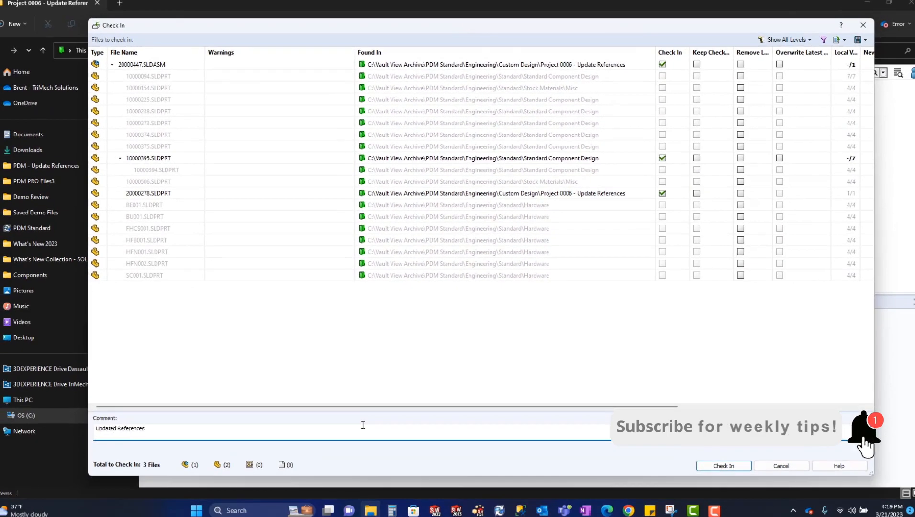
{"action": "left_click", "coordinate": [723, 466]}
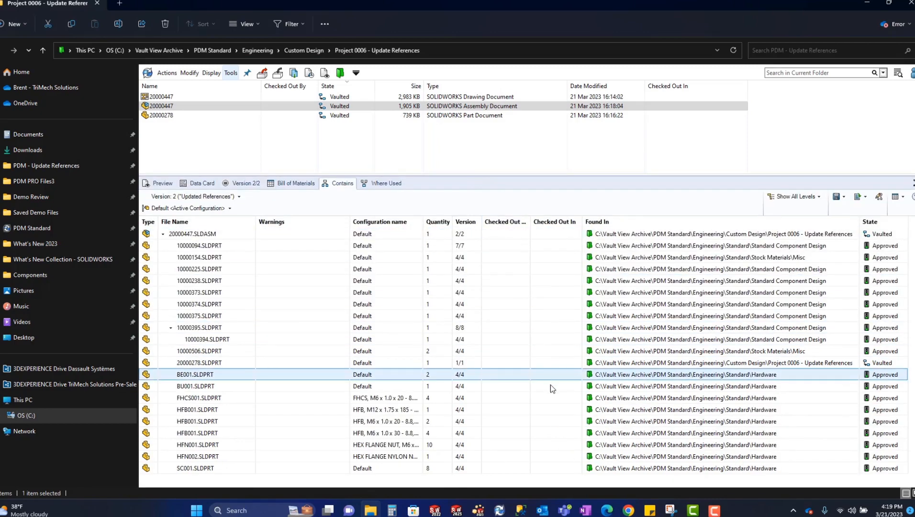
{"action": "left_click", "coordinate": [200, 233]}
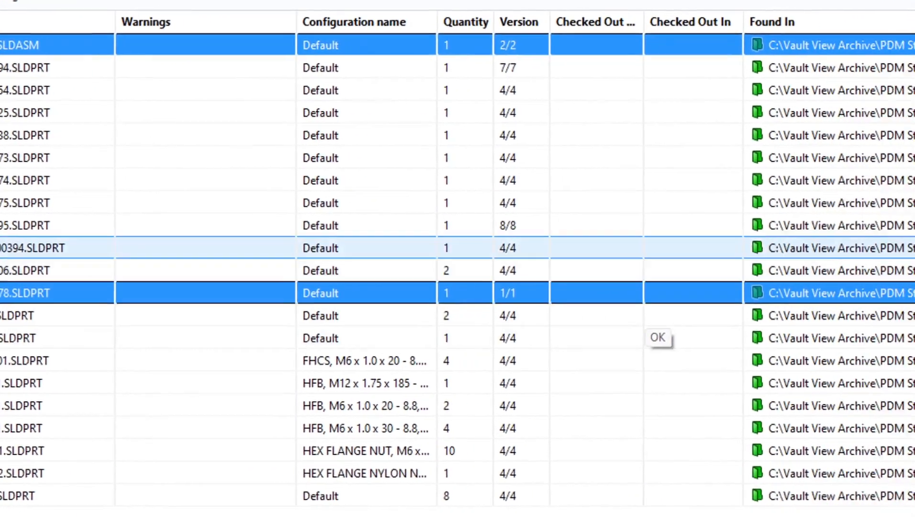
{"action": "scroll", "scroll_direction": "right", "scroll_amount": 3}
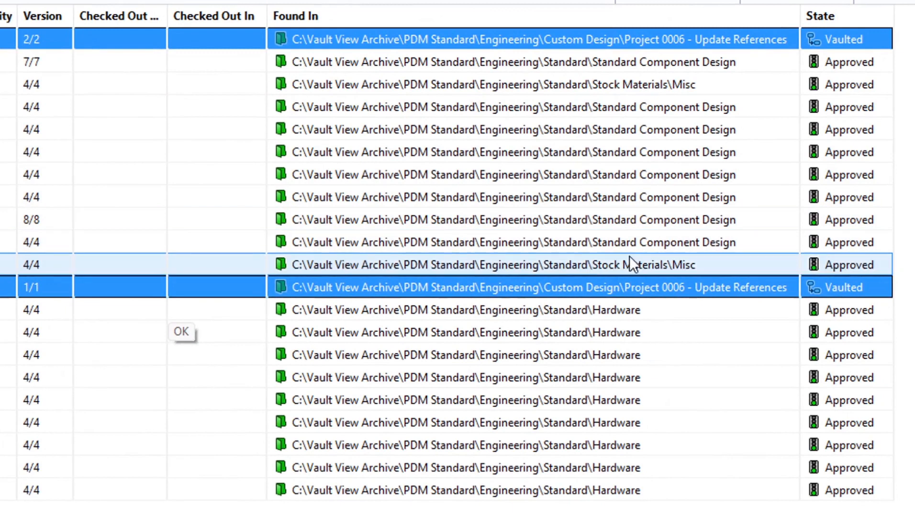